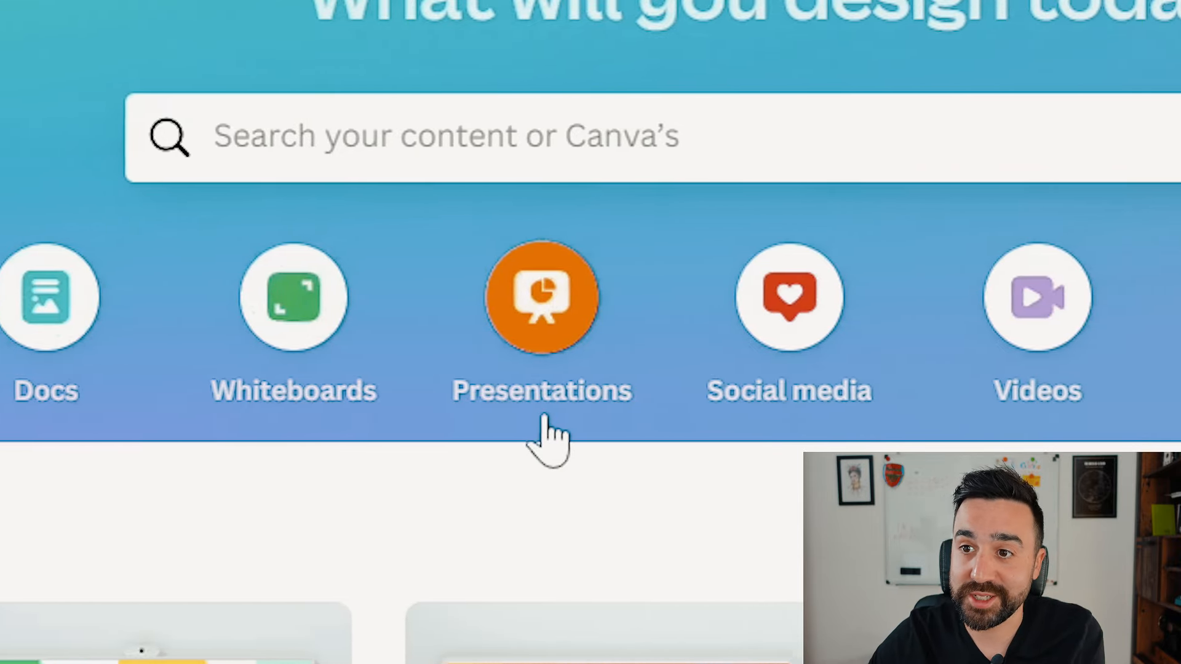
# Start a blank 16:9 presentation from the Presentations category on the home page
pyautogui.click(541, 298)
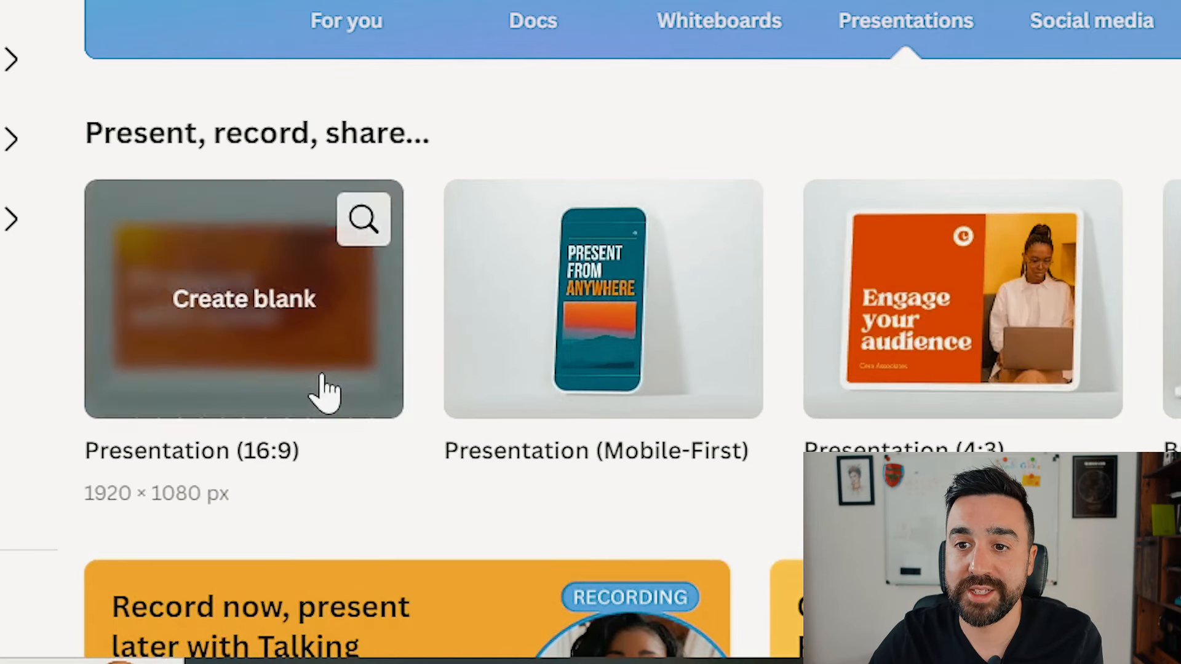
pyautogui.moveTo(565, 380)
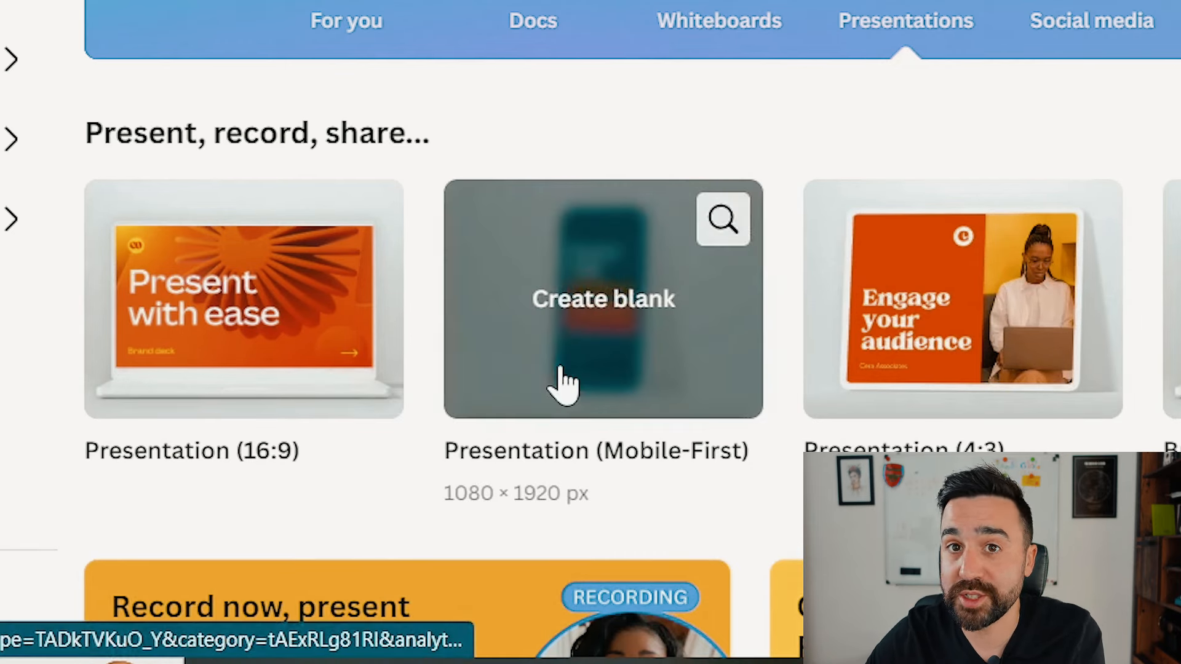
pyautogui.hscroll(3)
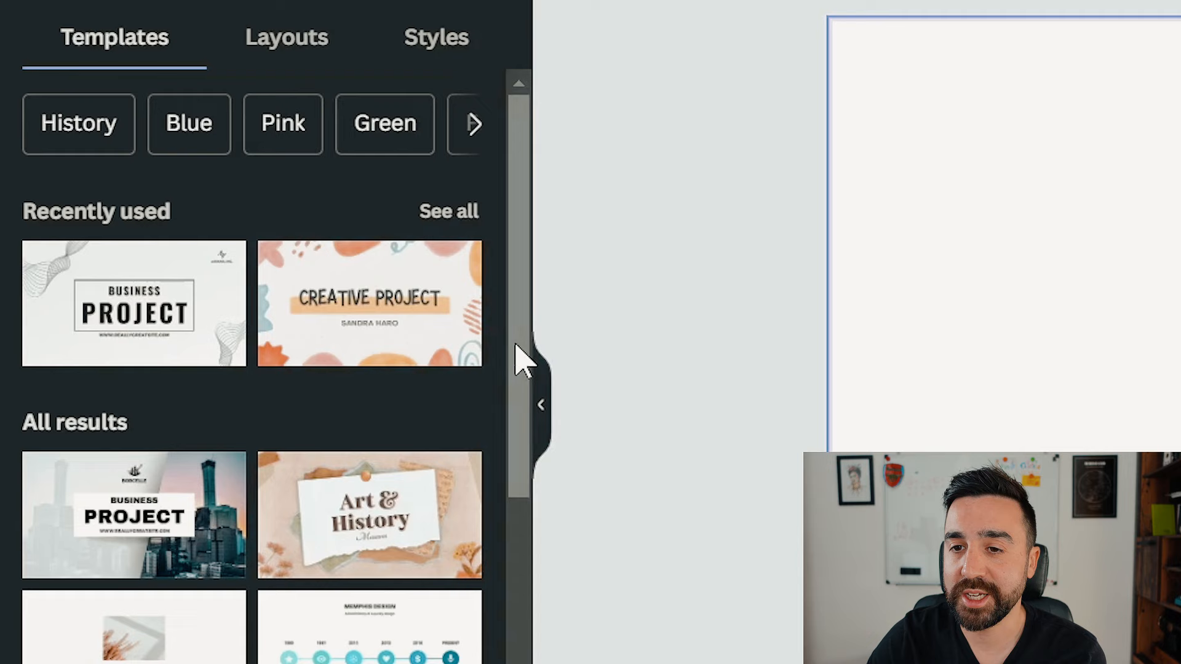
# Search templates for 'education' and open the pastel doodle Informative or Explanatory Texts template
pyautogui.scroll(-3)
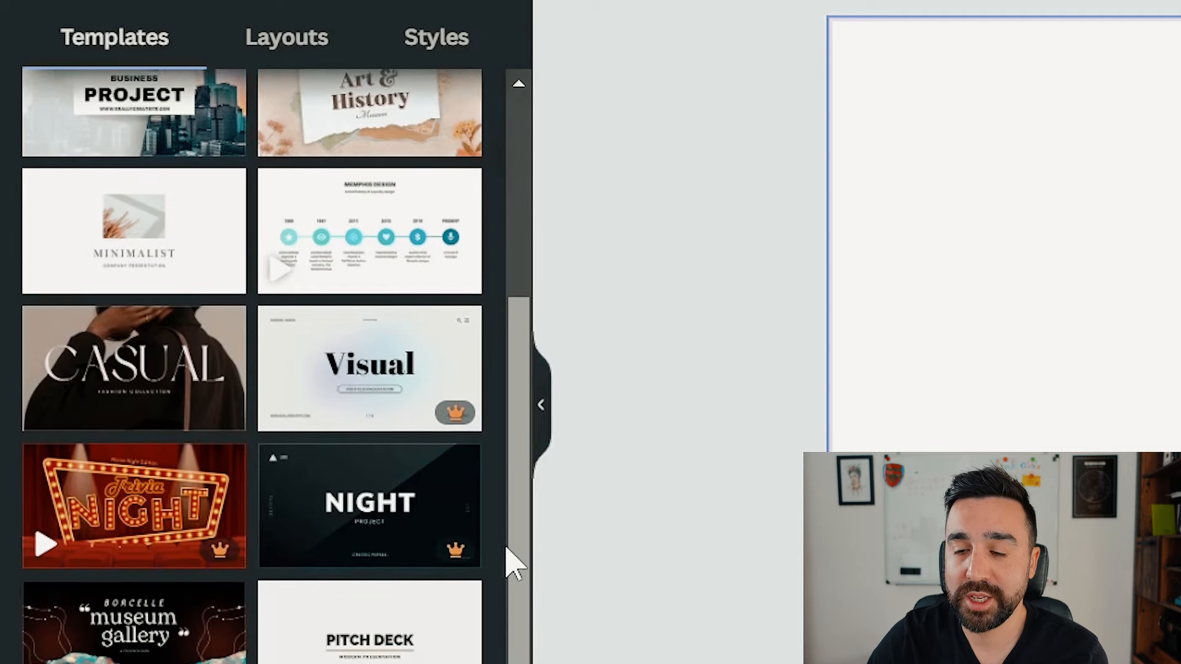
pyautogui.scroll(-3)
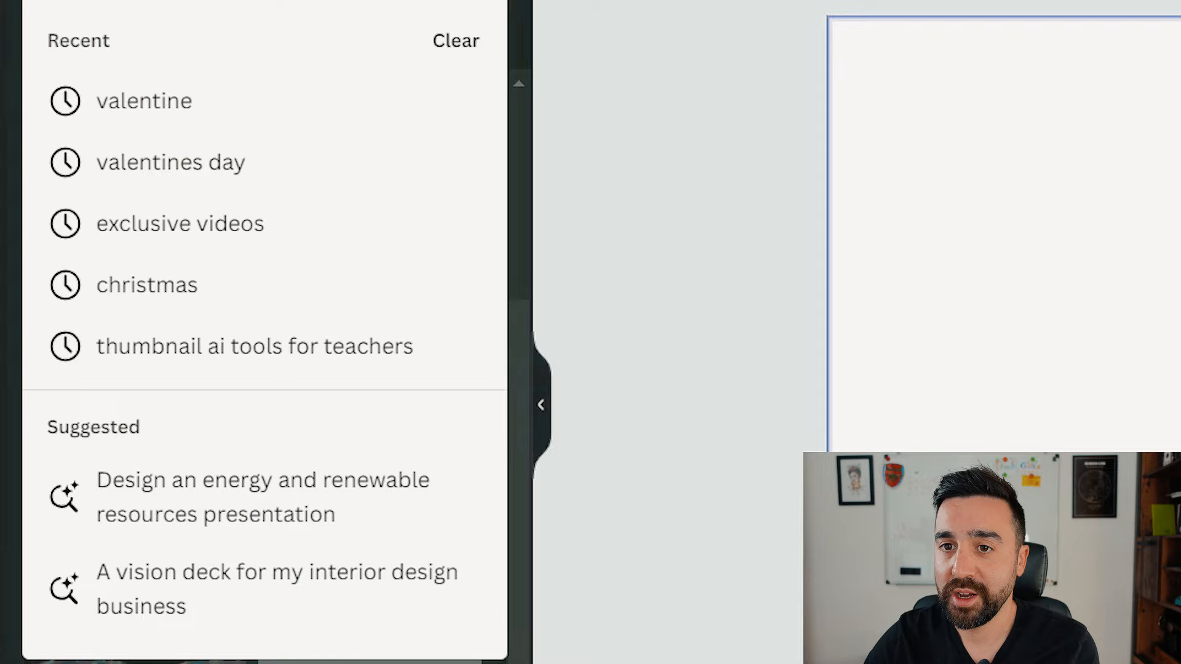
pyautogui.write('education')
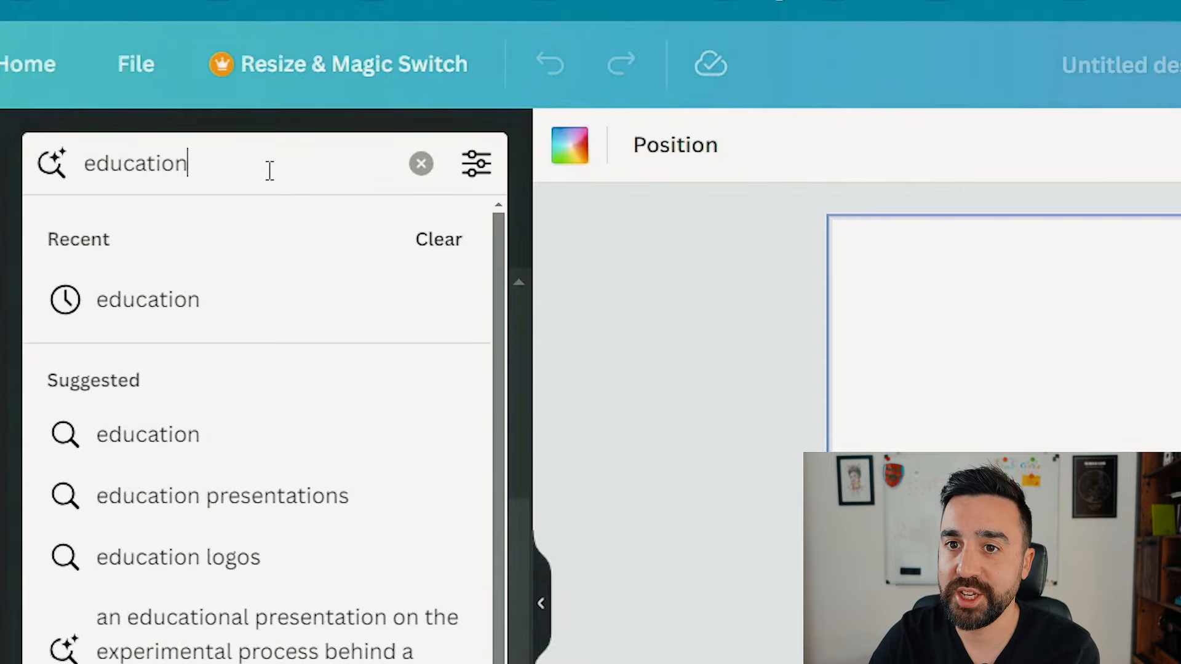
pyautogui.press('Enter')
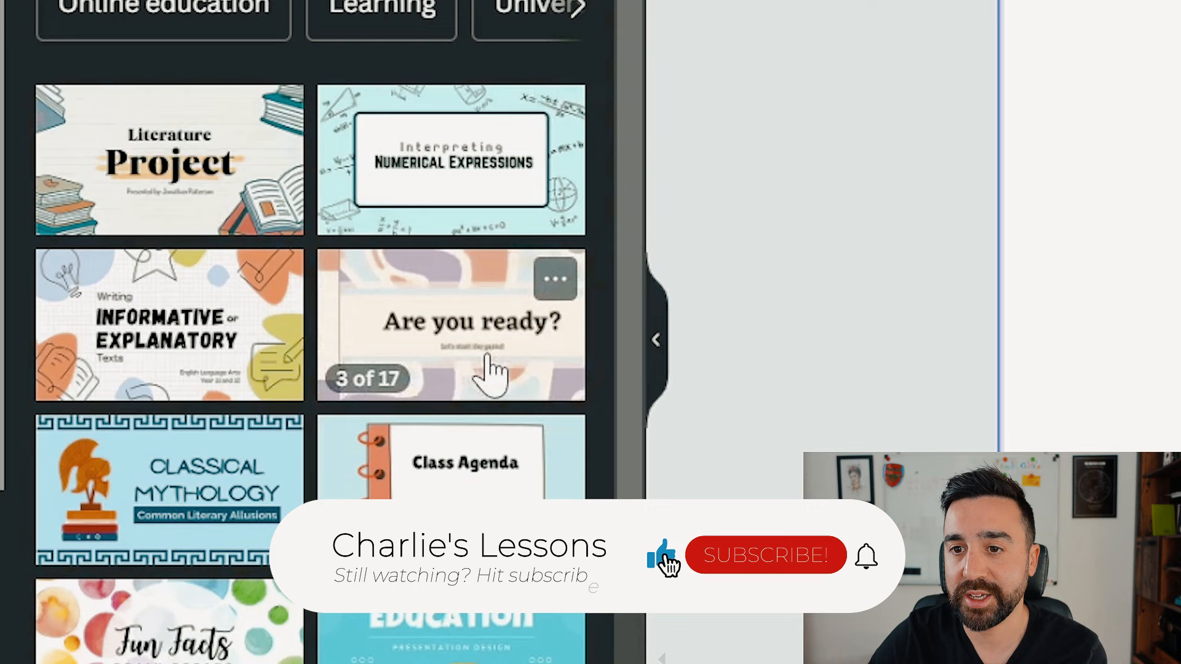
pyautogui.click(765, 556)
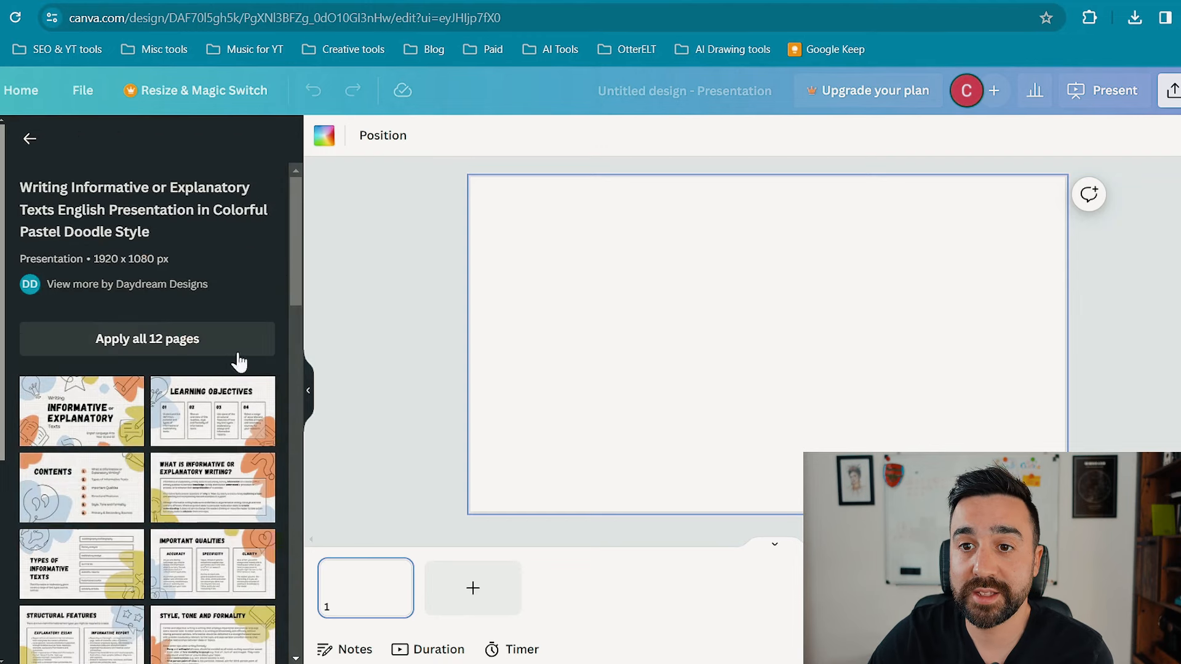
# Apply all 12 pages of the pastel doodle template to the blank presentation
pyautogui.scroll(-3)
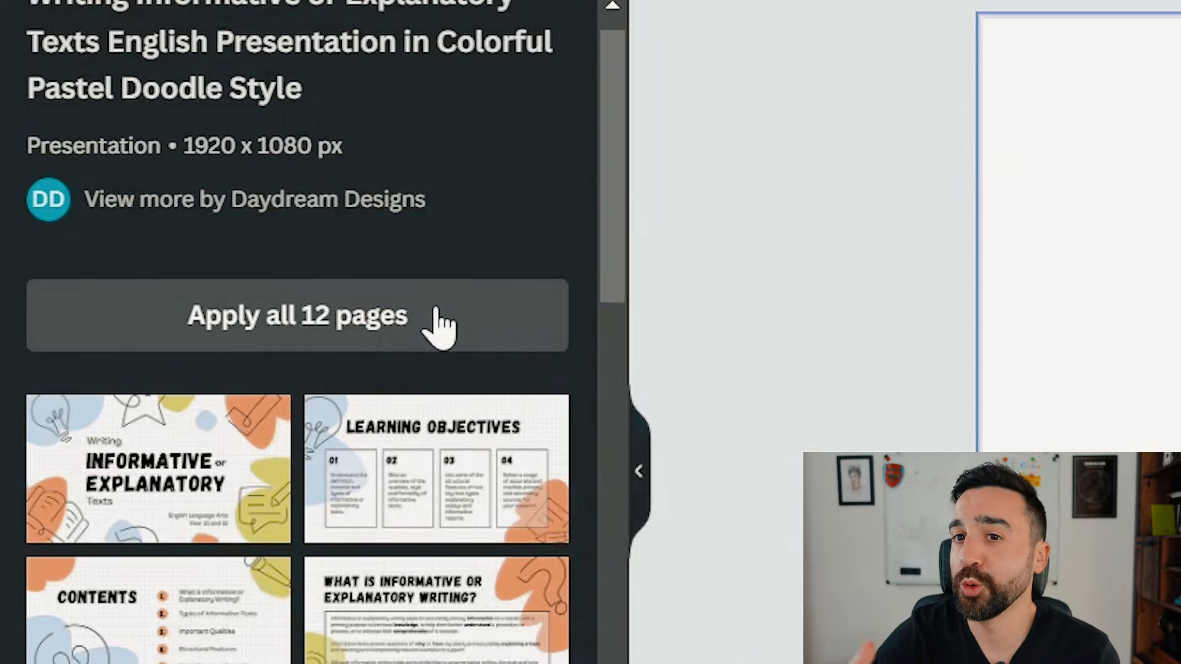
pyautogui.click(296, 315)
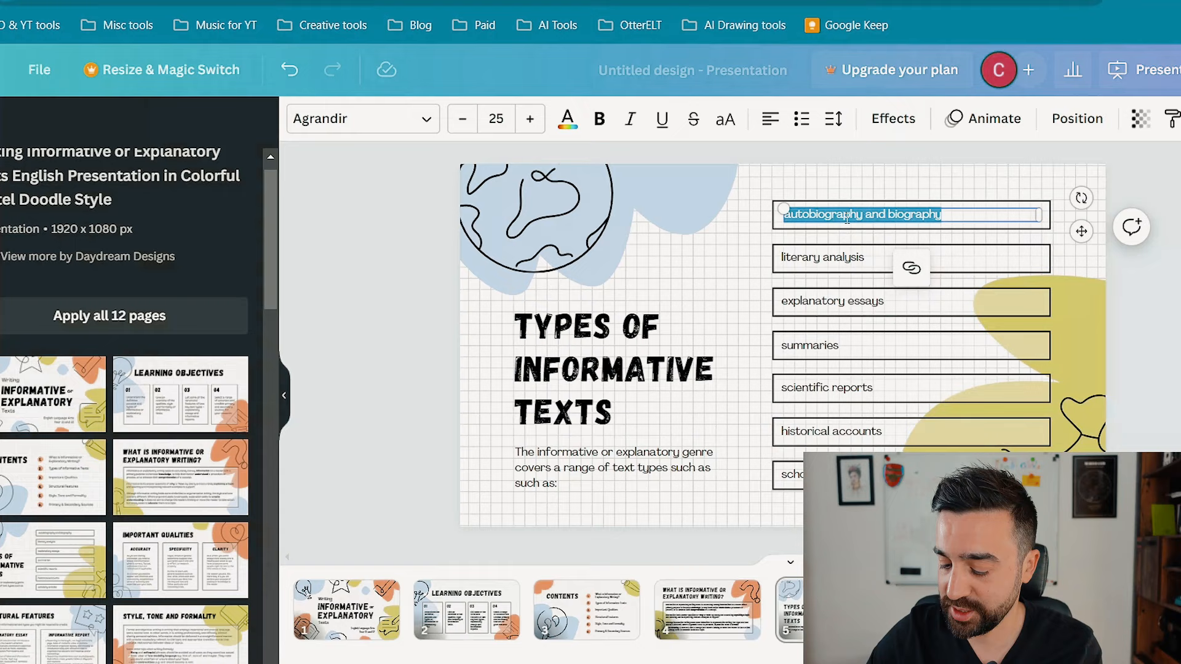
pyautogui.write('What')
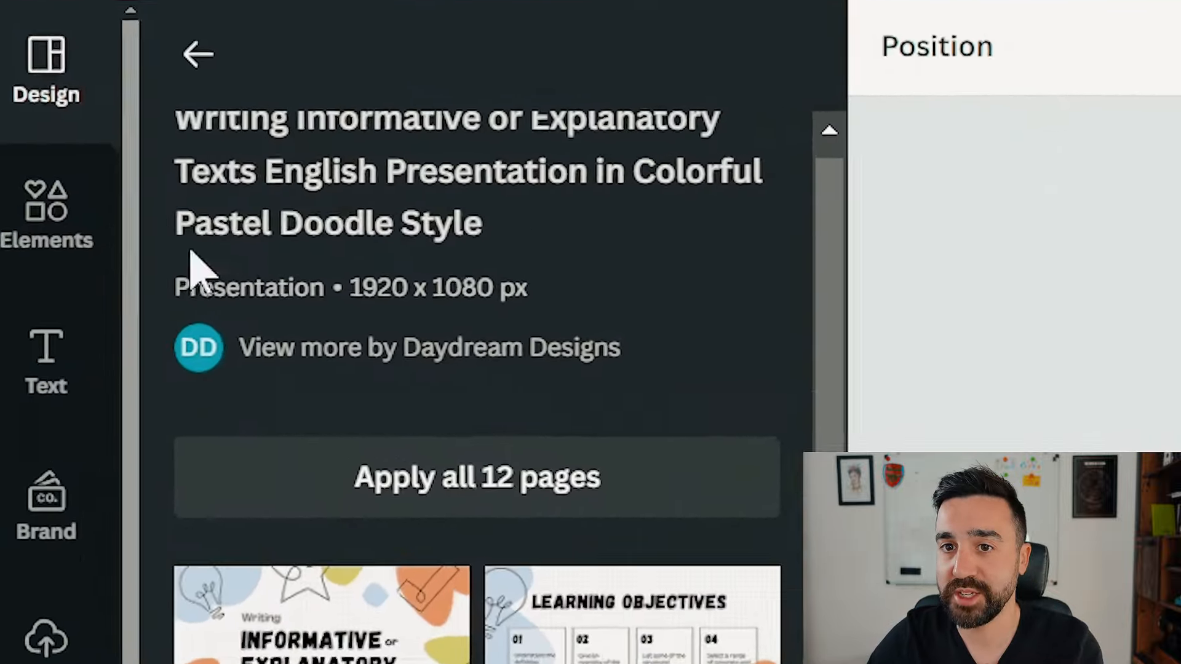
pyautogui.click(47, 218)
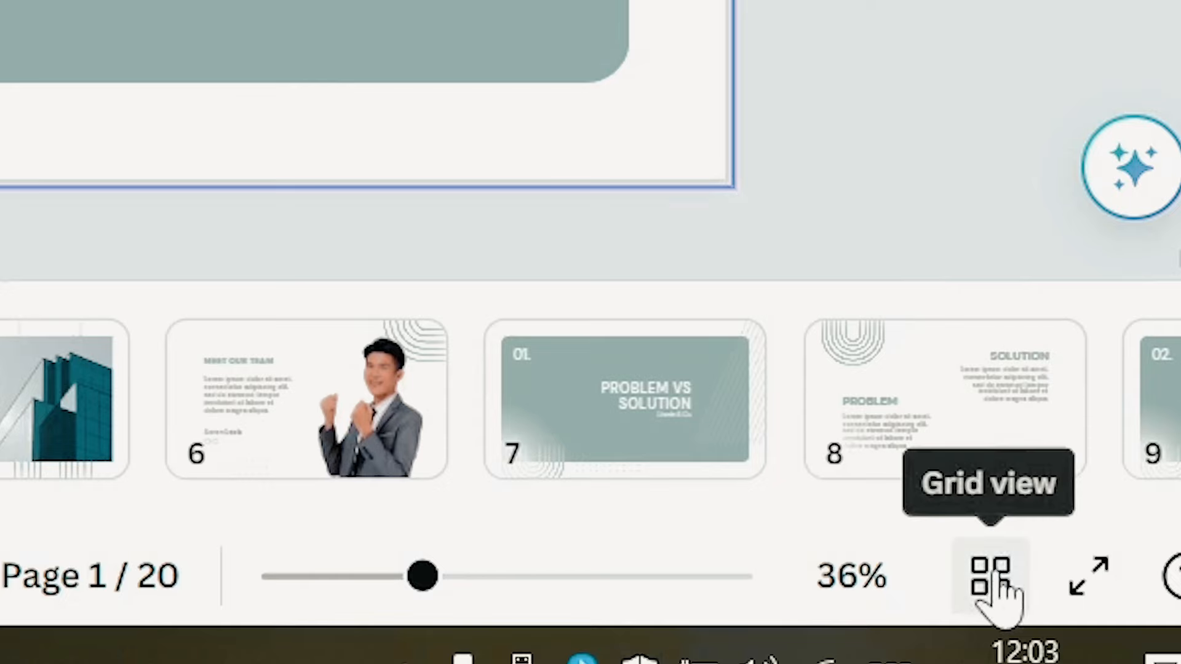
# Switch the editor to Grid view to see all twelve doodle slides together
pyautogui.click(987, 577)
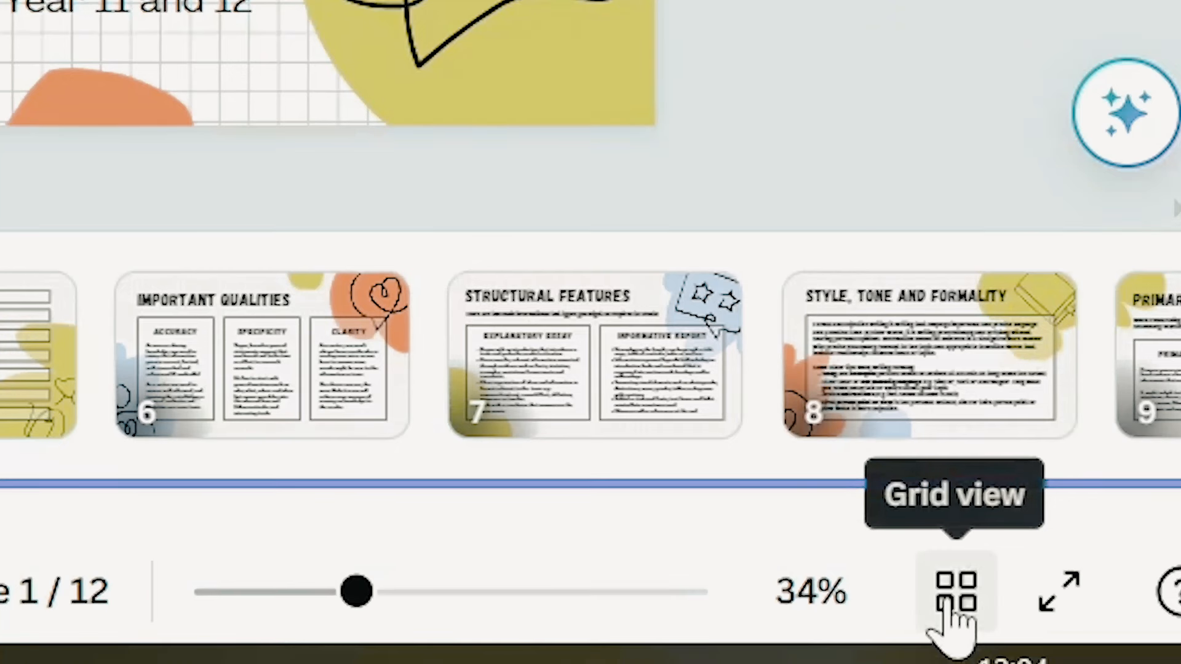
pyautogui.click(954, 593)
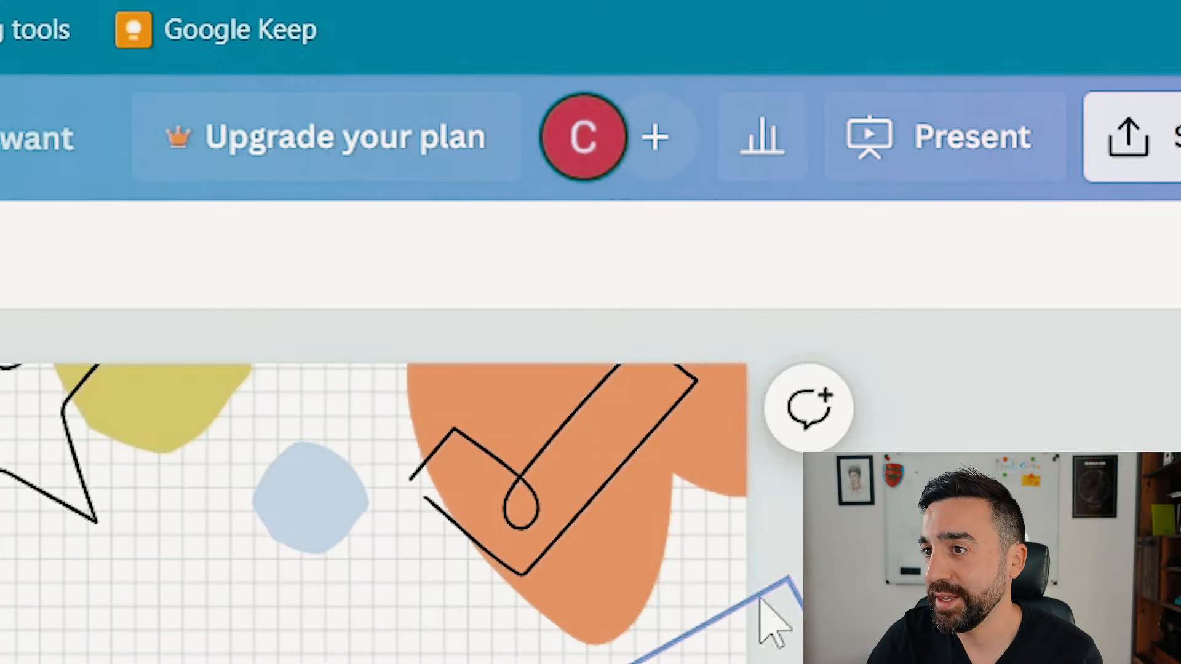
pyautogui.moveTo(926, 158)
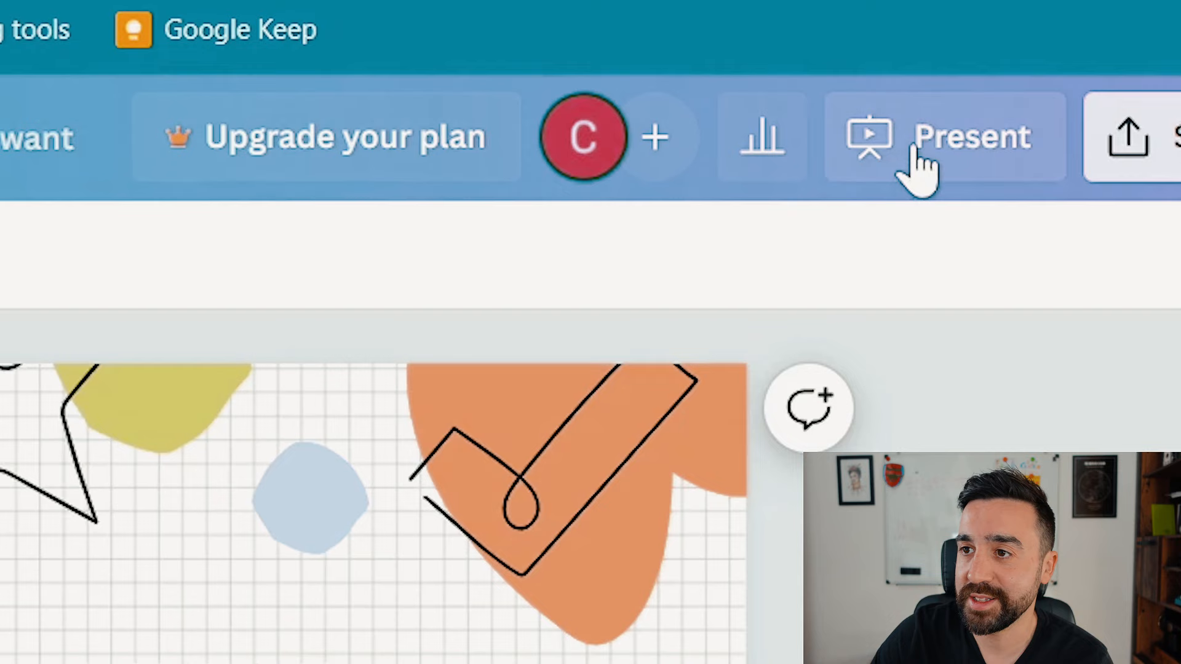
# Open the Present menu's presenting options for the doodle deck
pyautogui.click(945, 137)
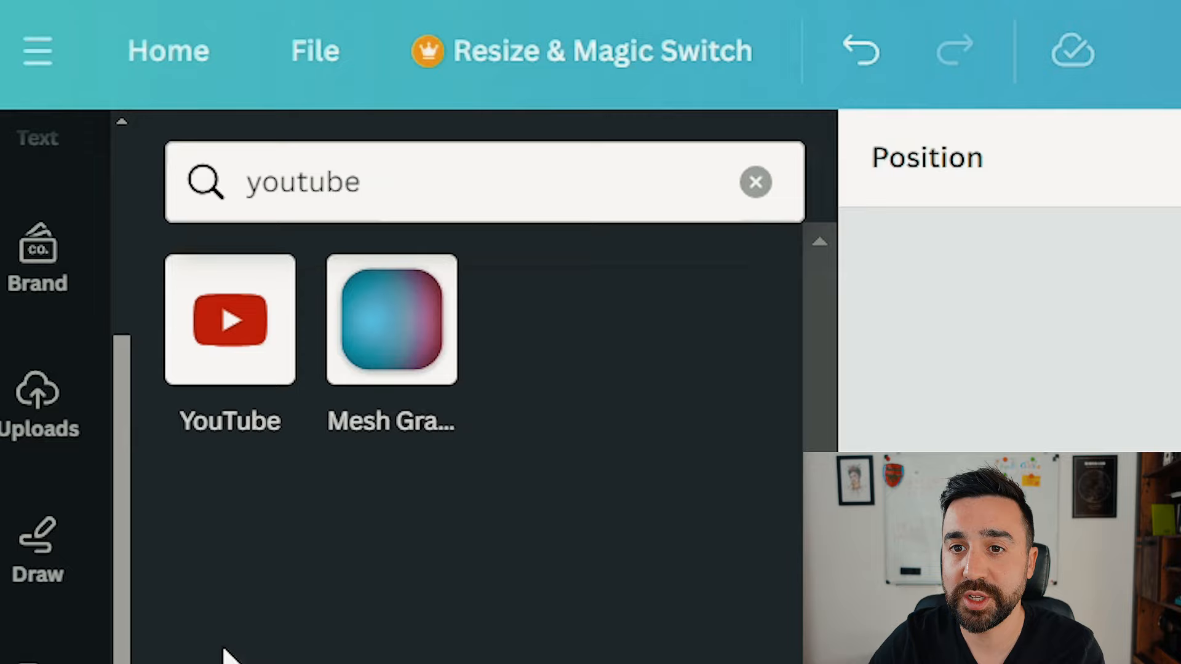
# Insert the 'How to write an essay' YouTube video onto the Structural Features slide
pyautogui.click(755, 181)
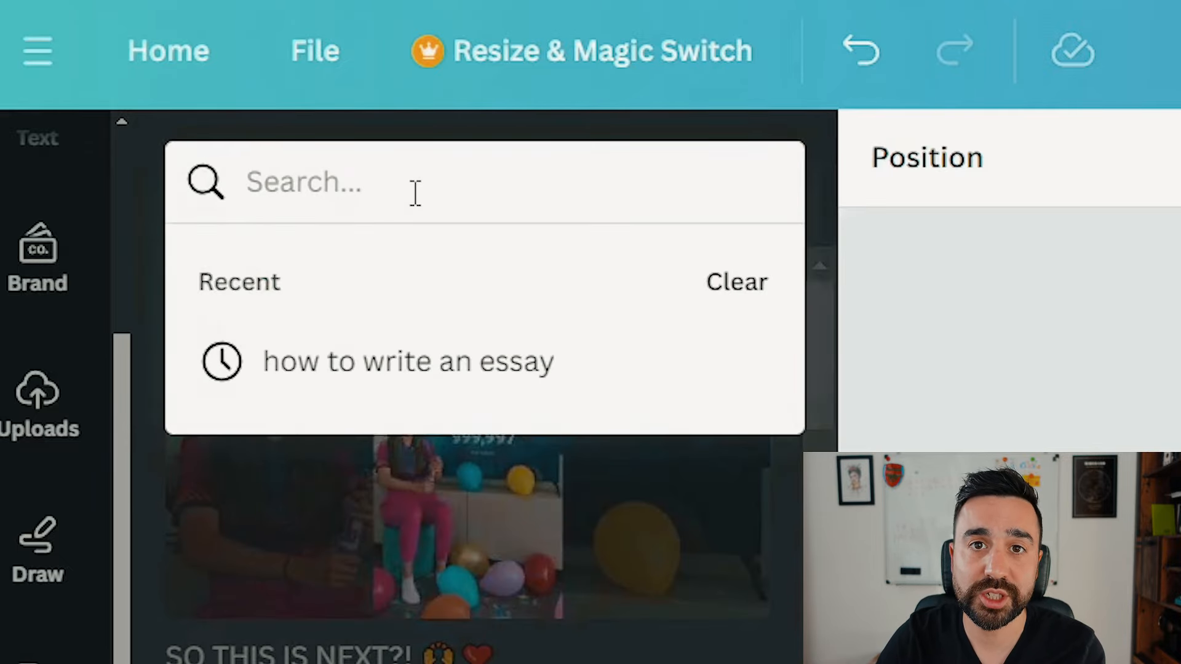
pyautogui.click(409, 361)
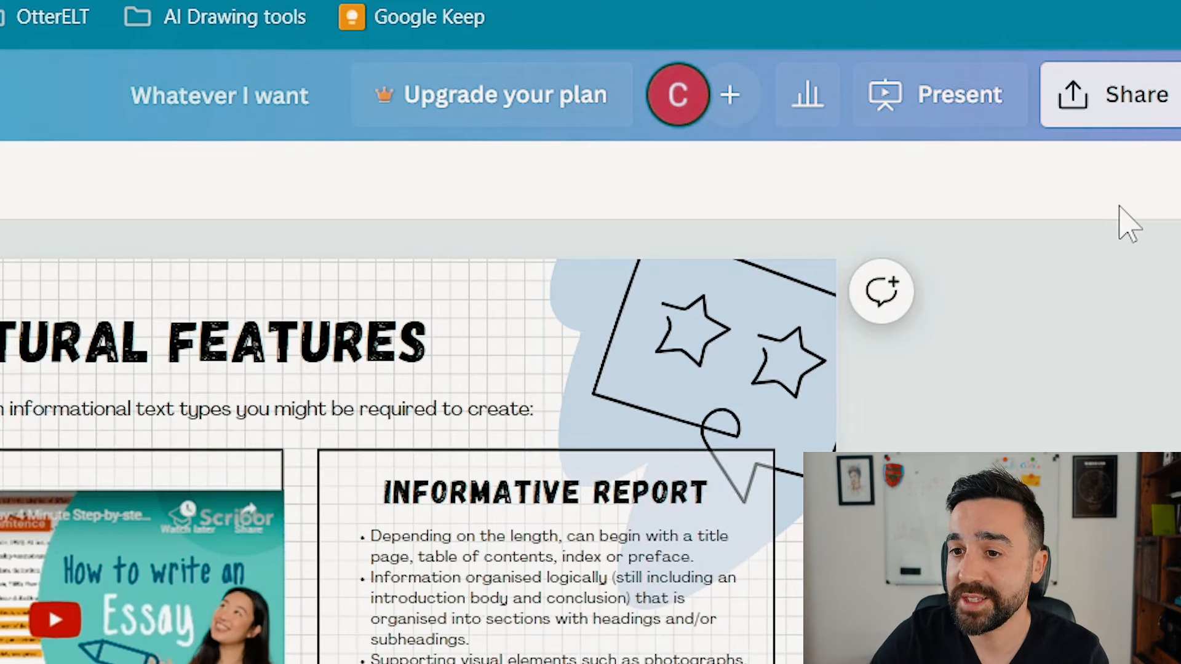
pyautogui.click(935, 95)
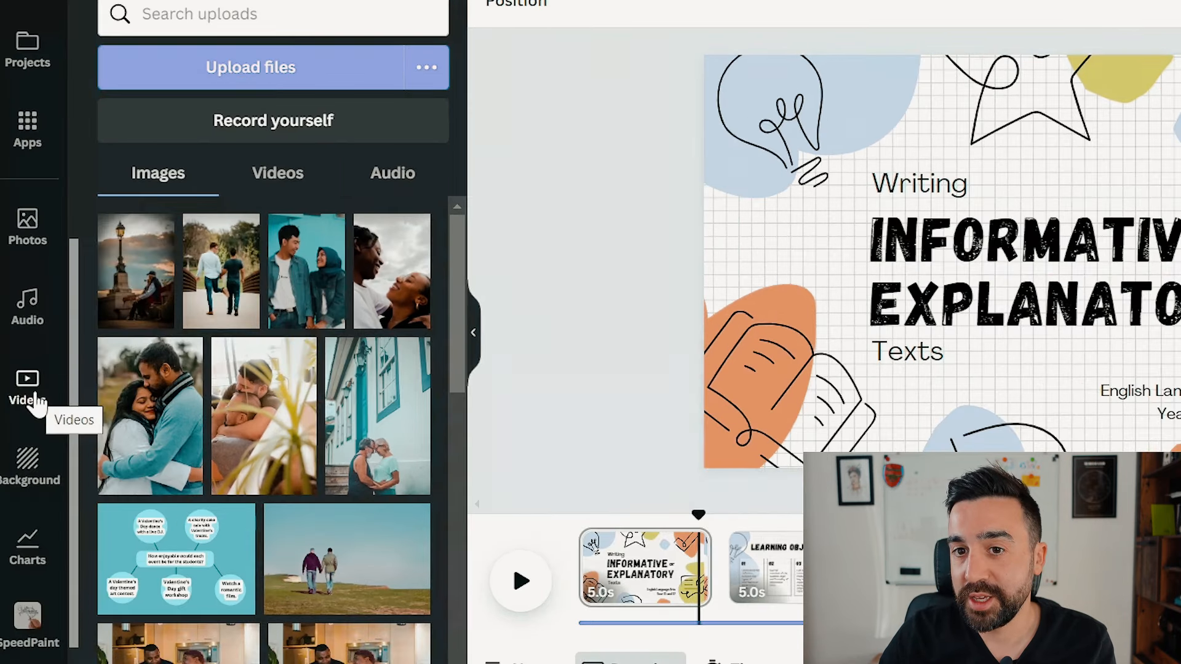
# Record a self-video over the title slide from the Videos panel and keep it
pyautogui.click(27, 389)
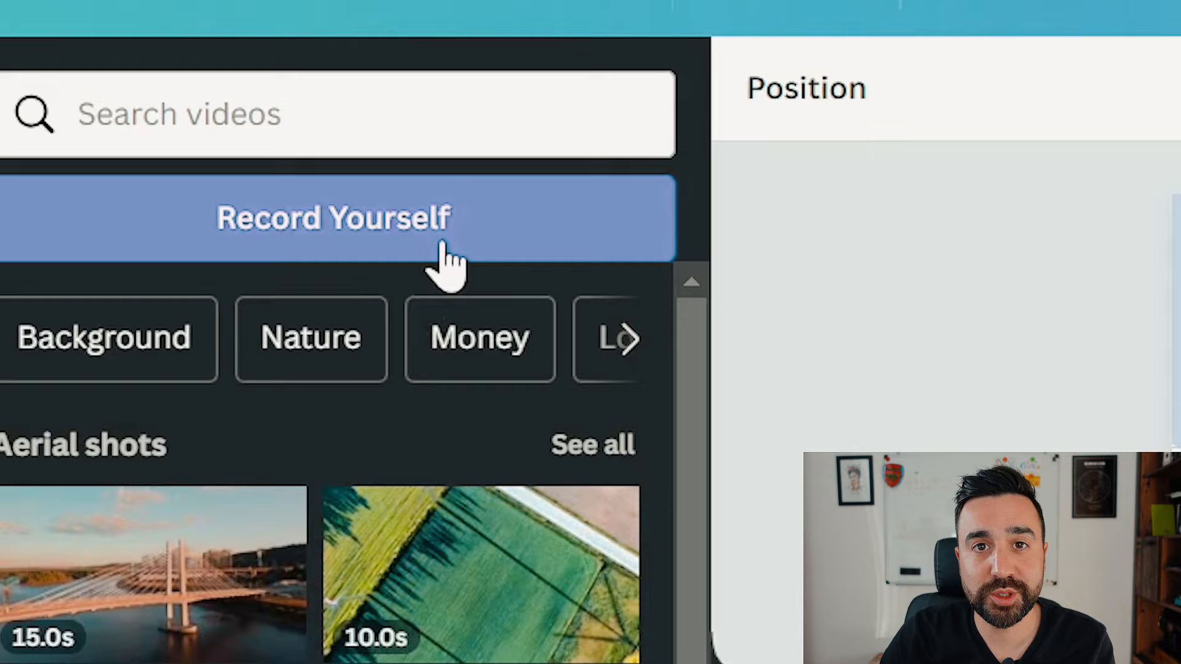
pyautogui.click(333, 218)
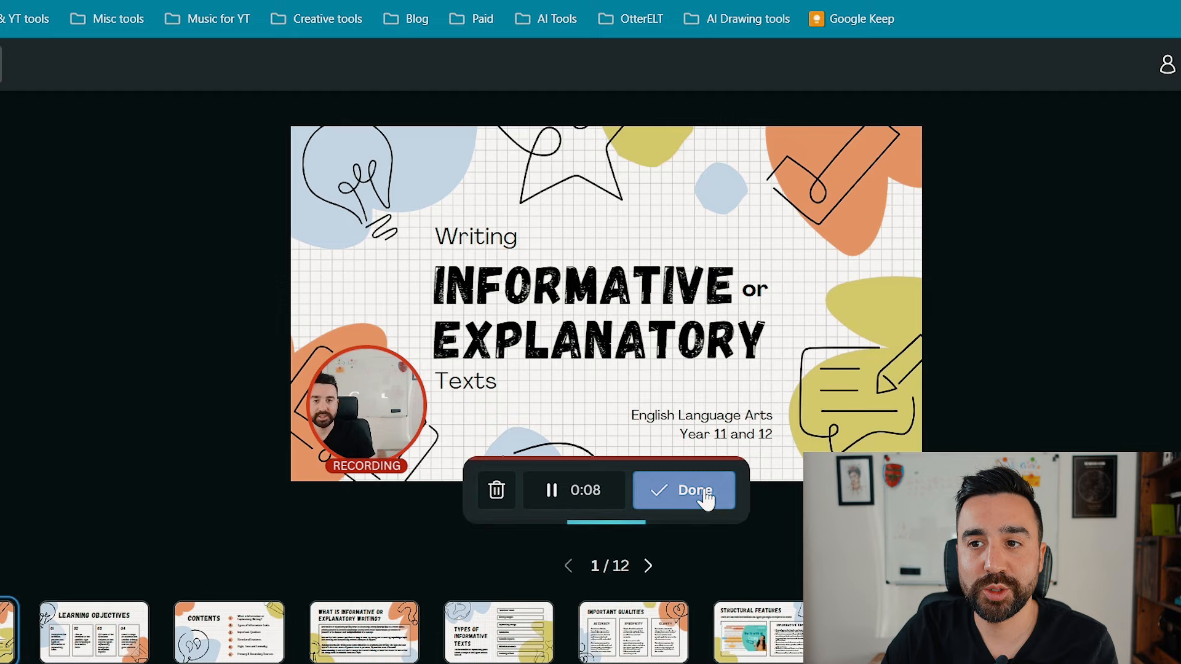
pyautogui.click(684, 490)
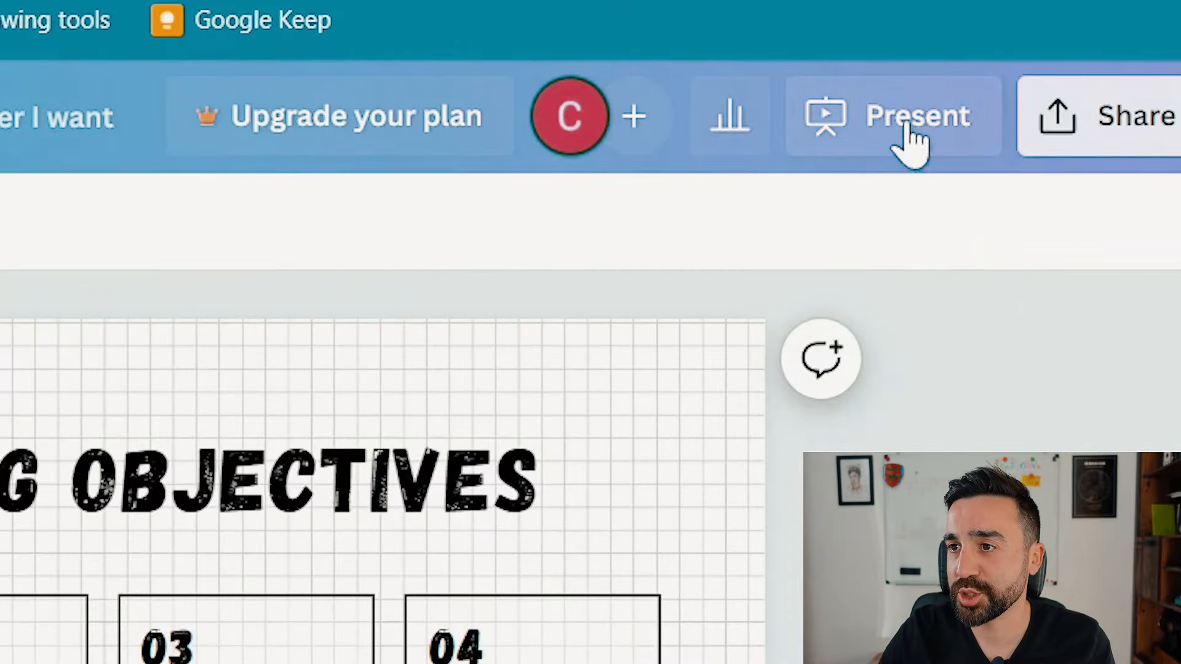
# Choose Present and record and select the recording camera and devices
pyautogui.click(892, 117)
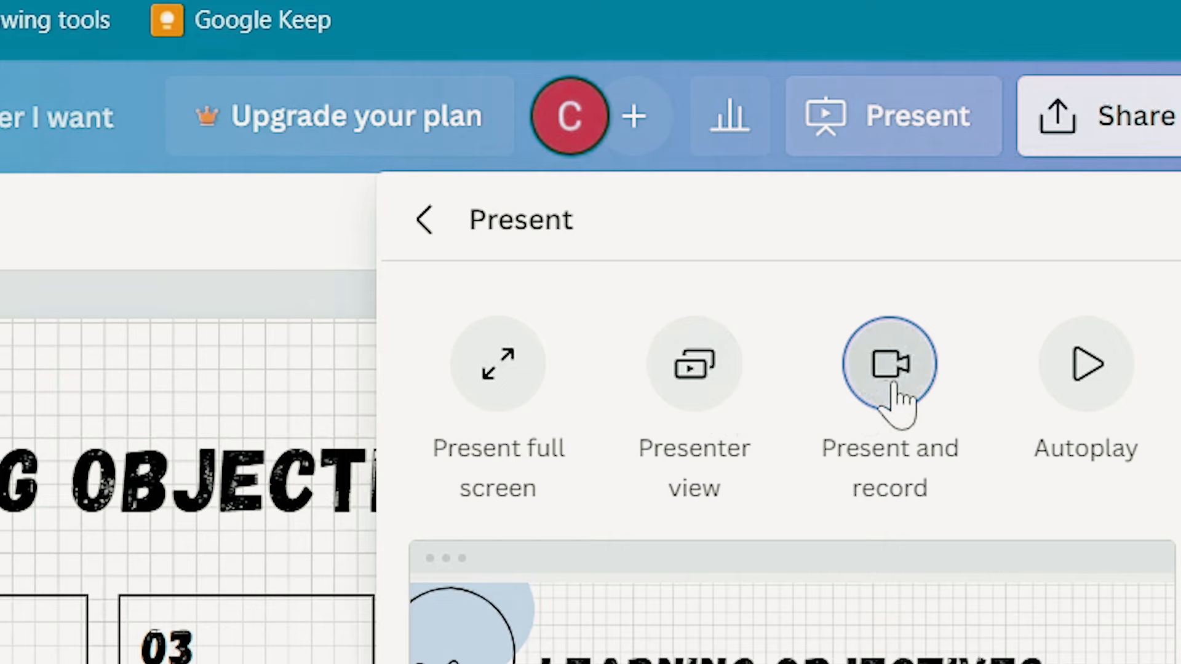
pyautogui.moveTo(912, 471)
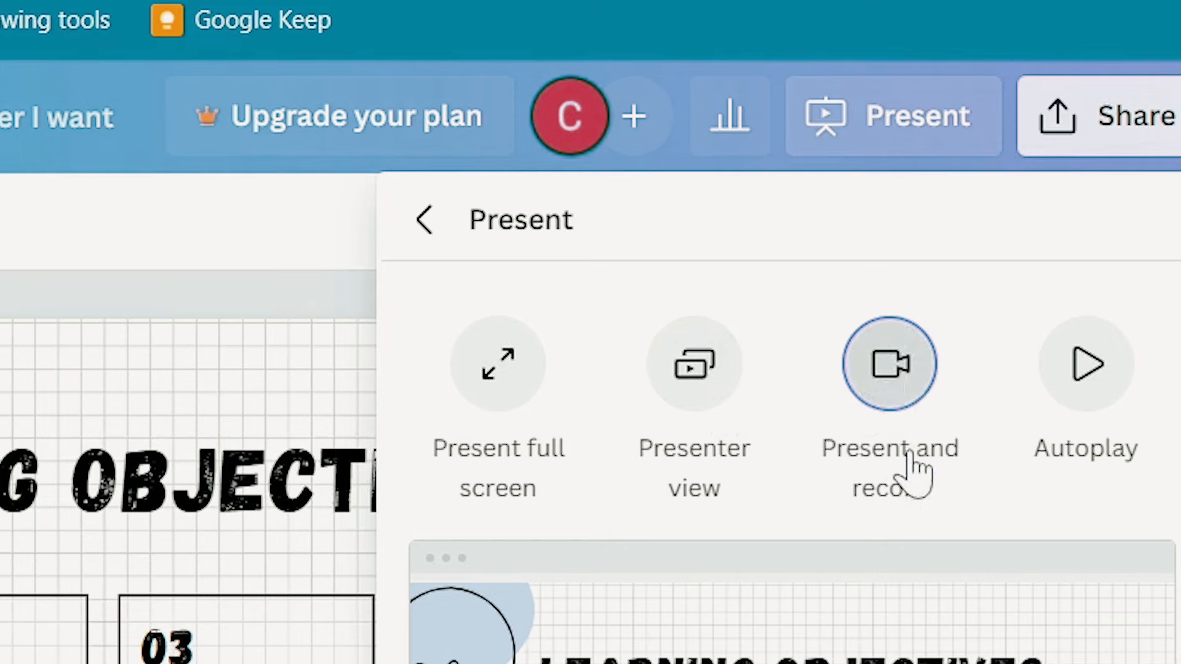
pyautogui.click(890, 363)
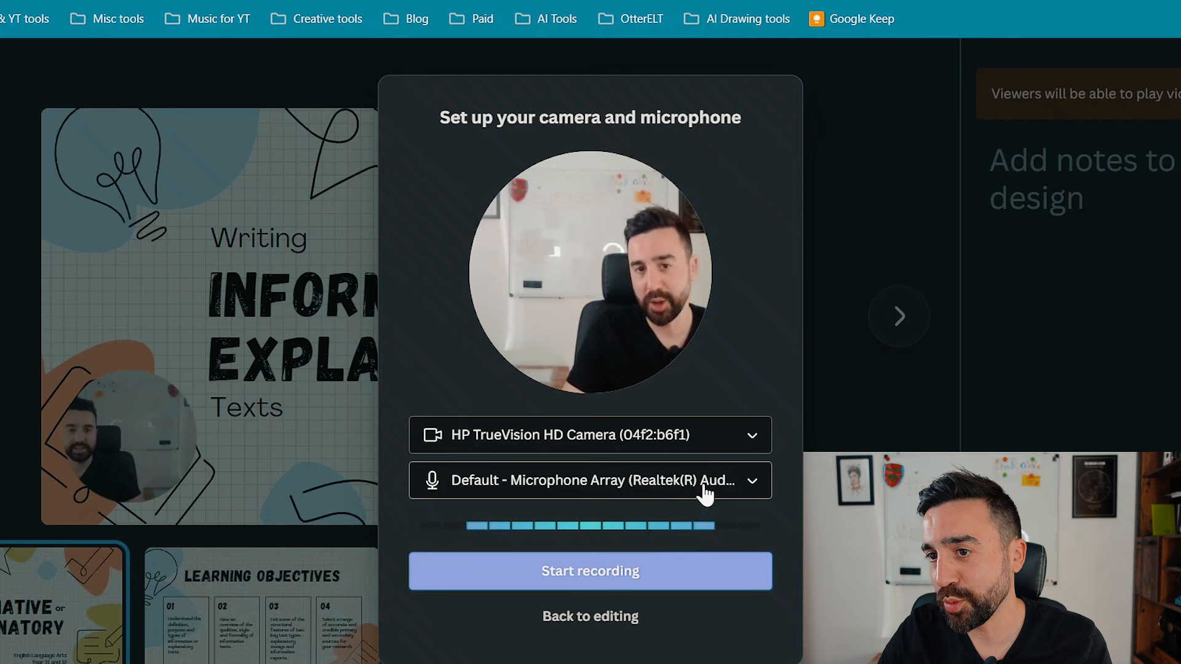
pyautogui.click(590, 435)
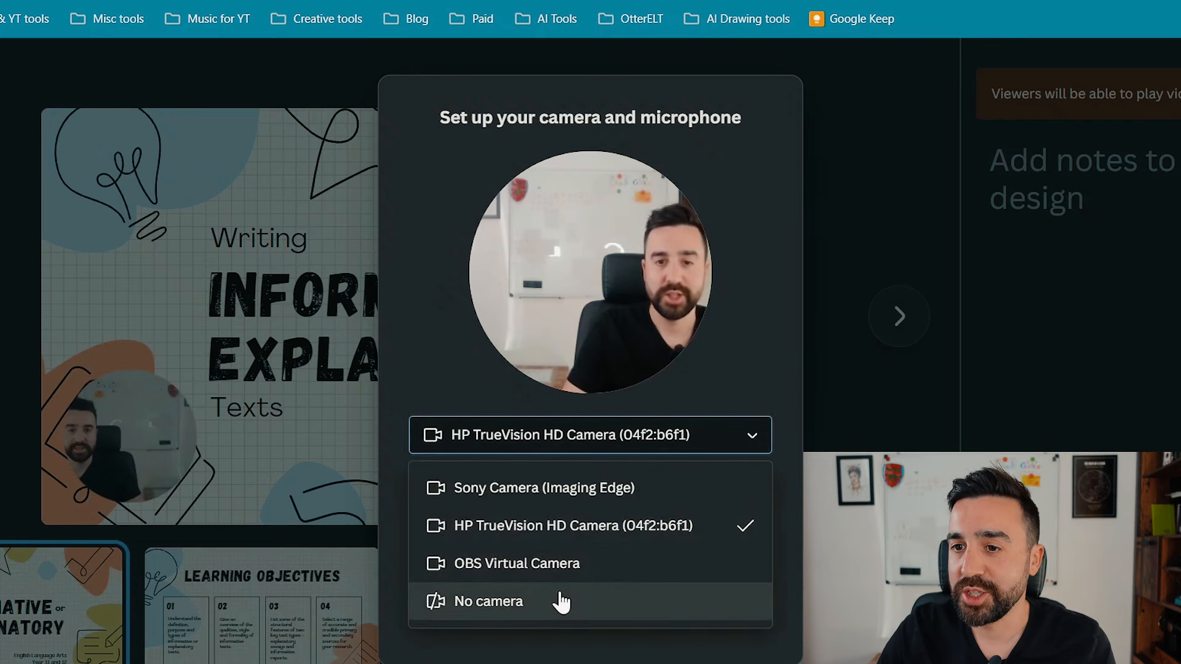
pyautogui.click(487, 601)
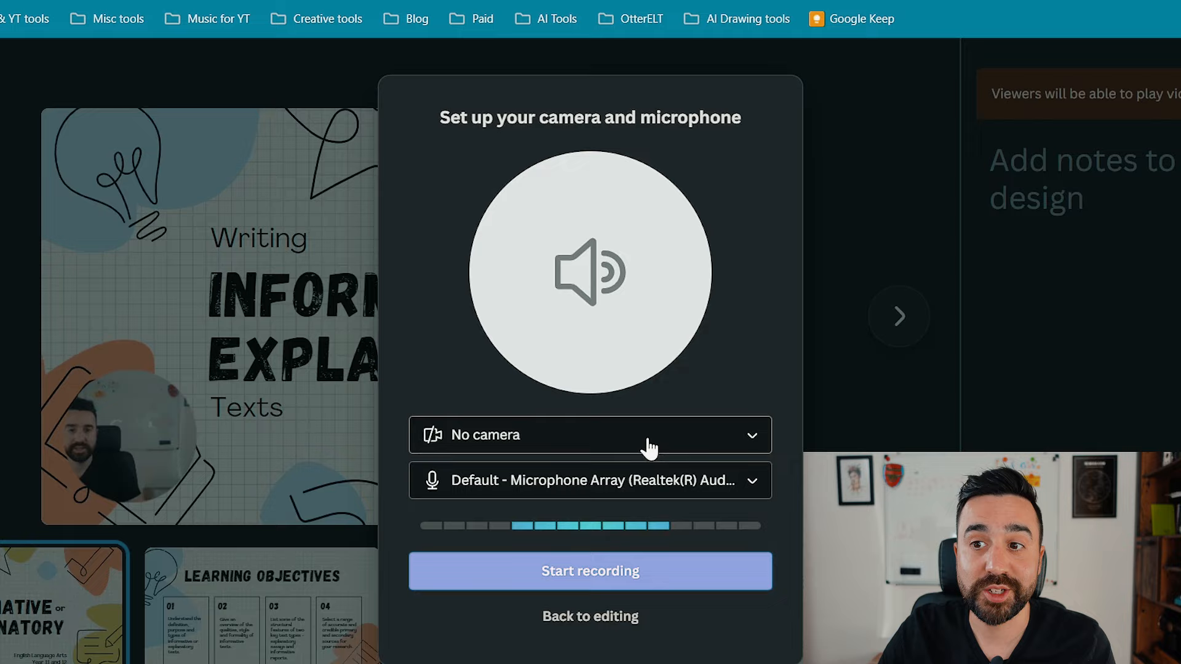
# Record a talk over the title, Learning Objectives and Contents slides, then end it
pyautogui.click(589, 571)
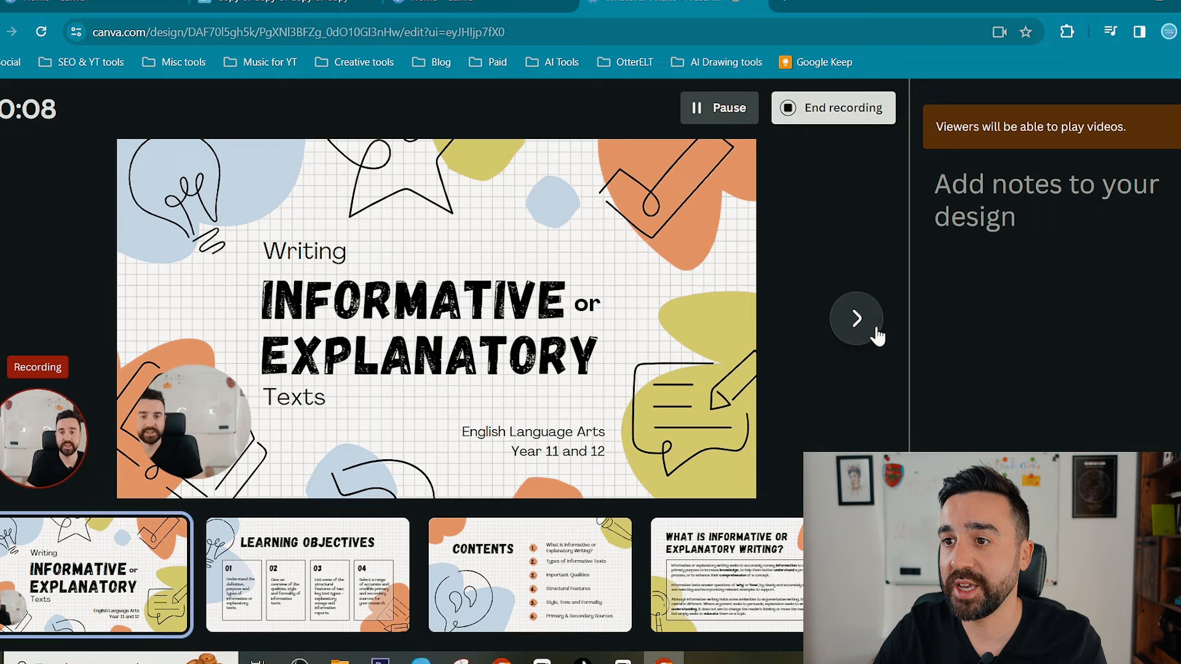
pyautogui.click(855, 318)
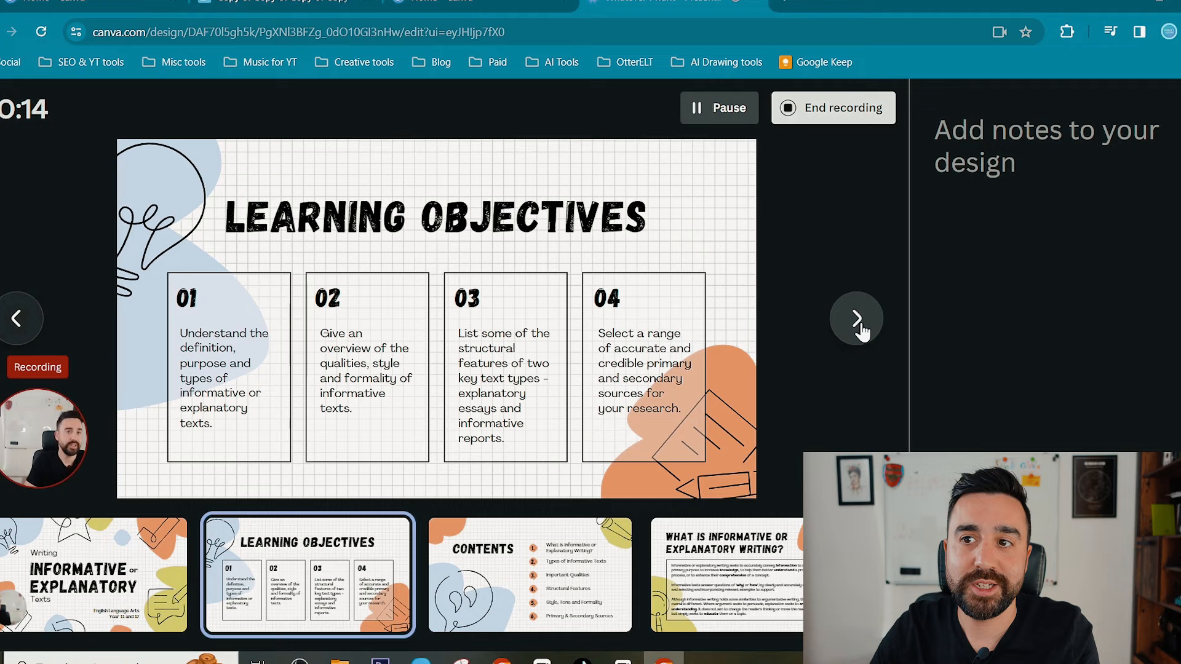
pyautogui.click(856, 318)
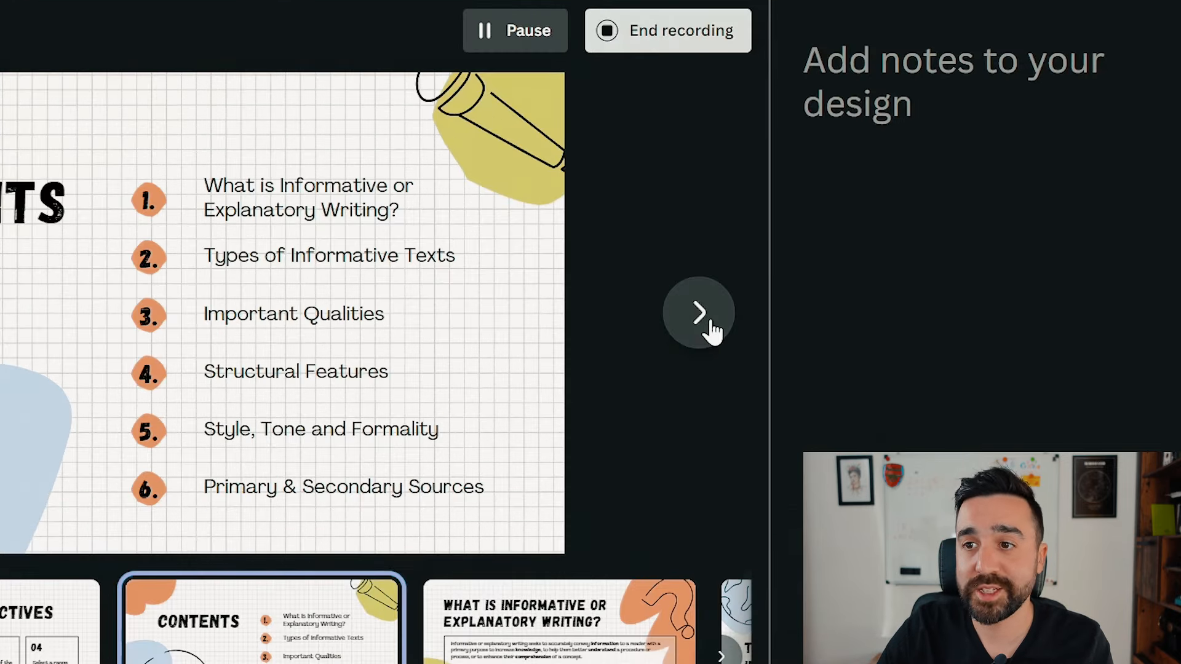
pyautogui.moveTo(712, 336)
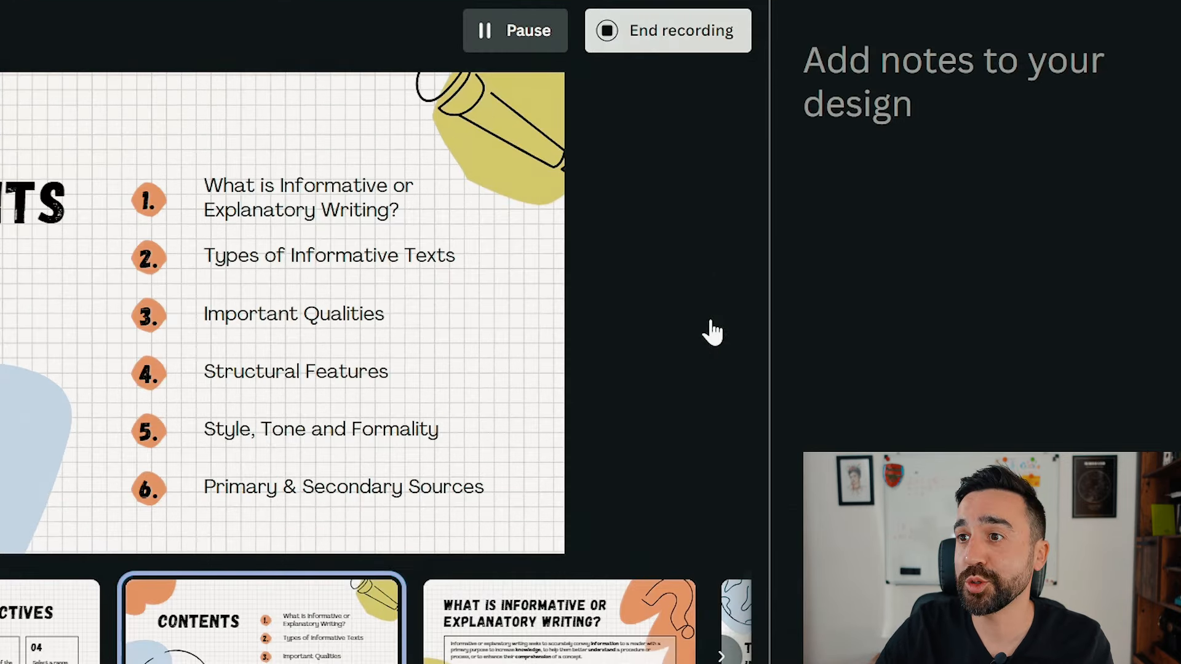
pyautogui.click(667, 30)
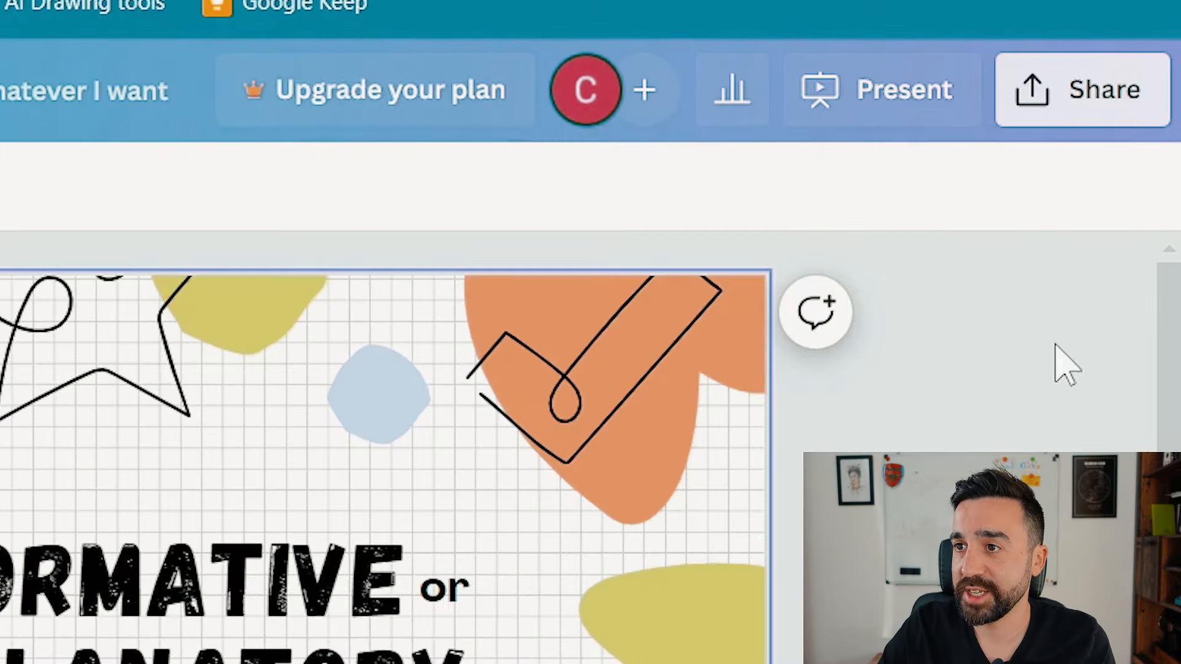
# View the recorded talk's public link and download option under Present and record
pyautogui.click(879, 89)
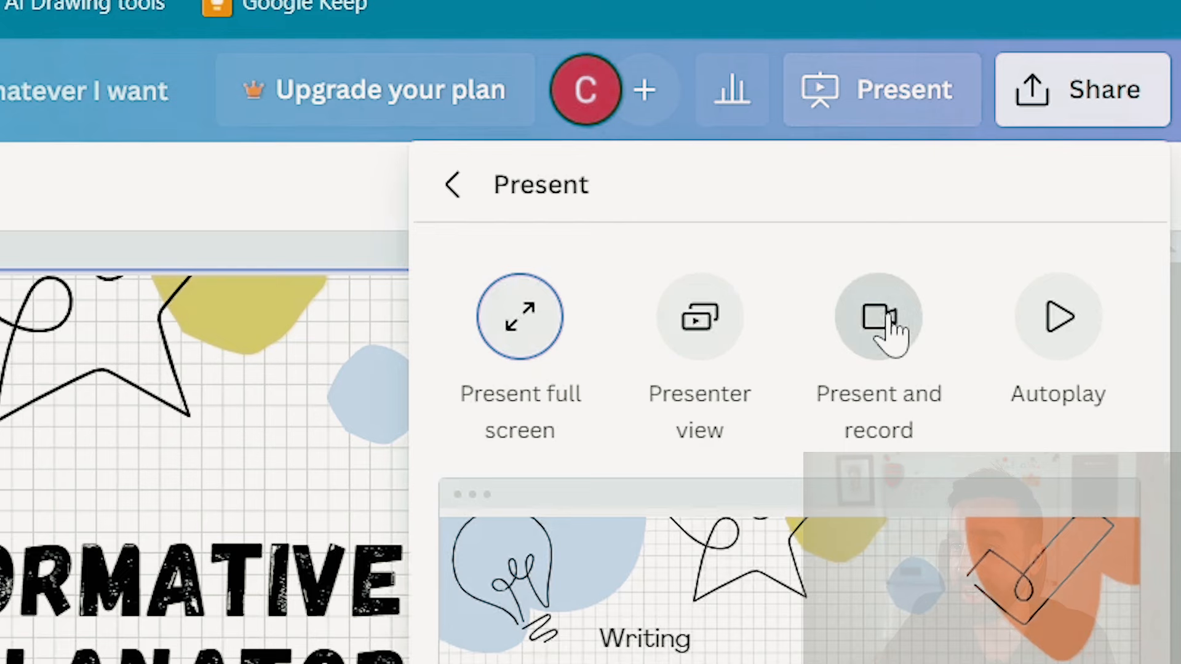
pyautogui.click(879, 316)
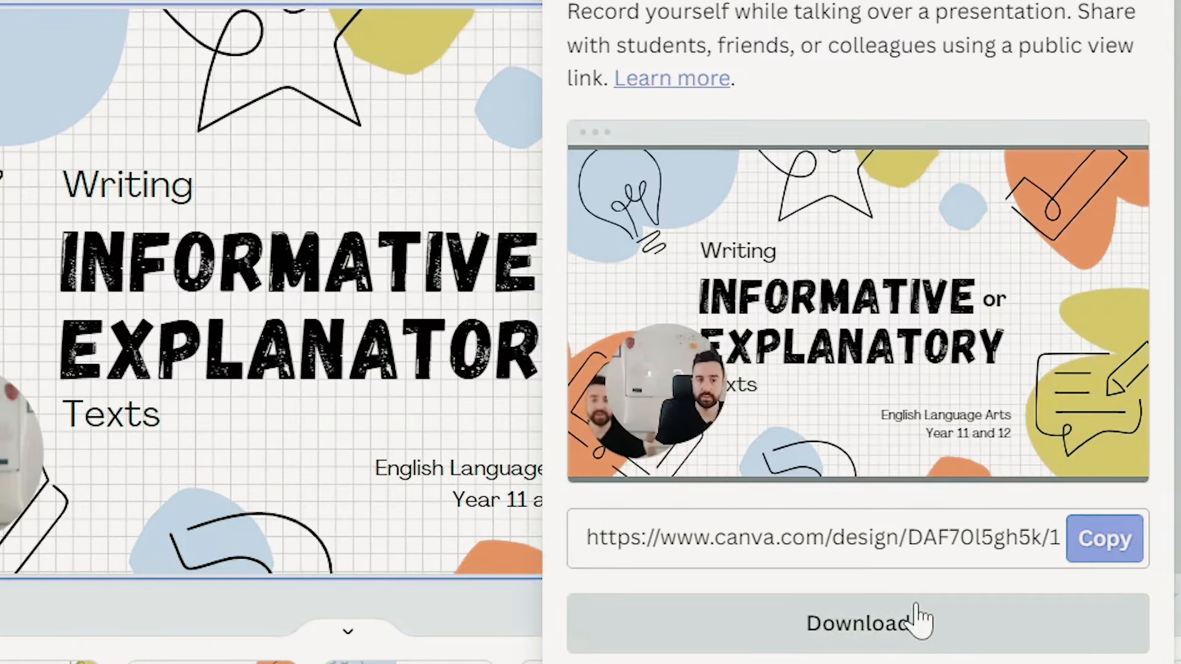
pyautogui.moveTo(957, 659)
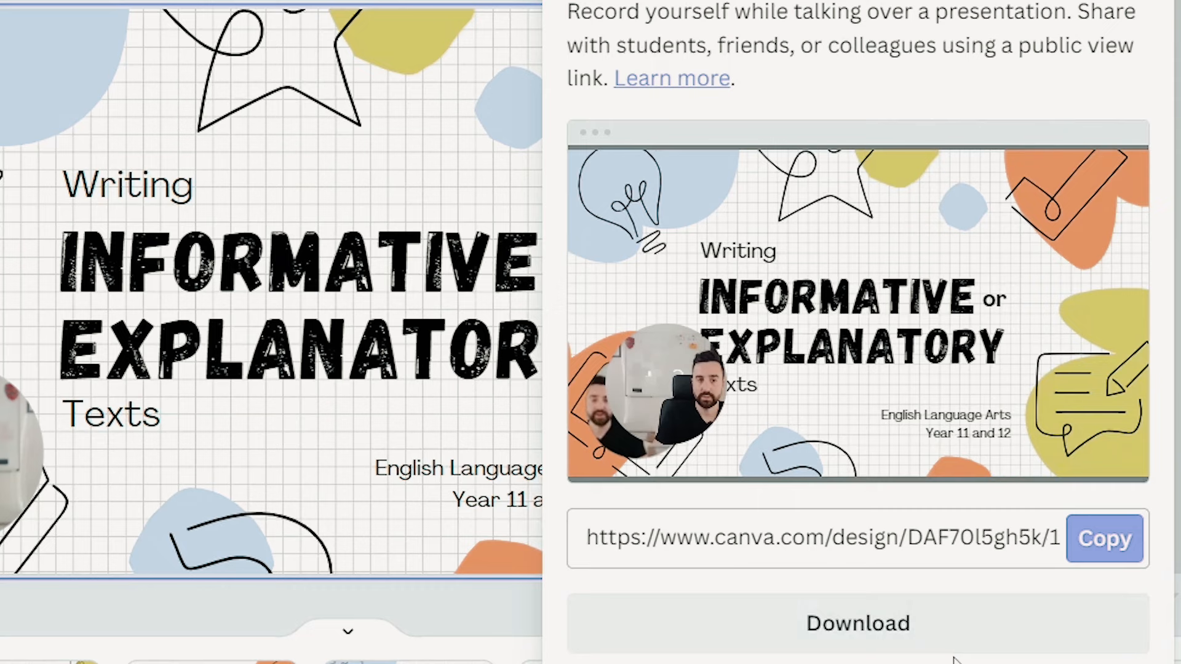
pyautogui.scroll(-3)
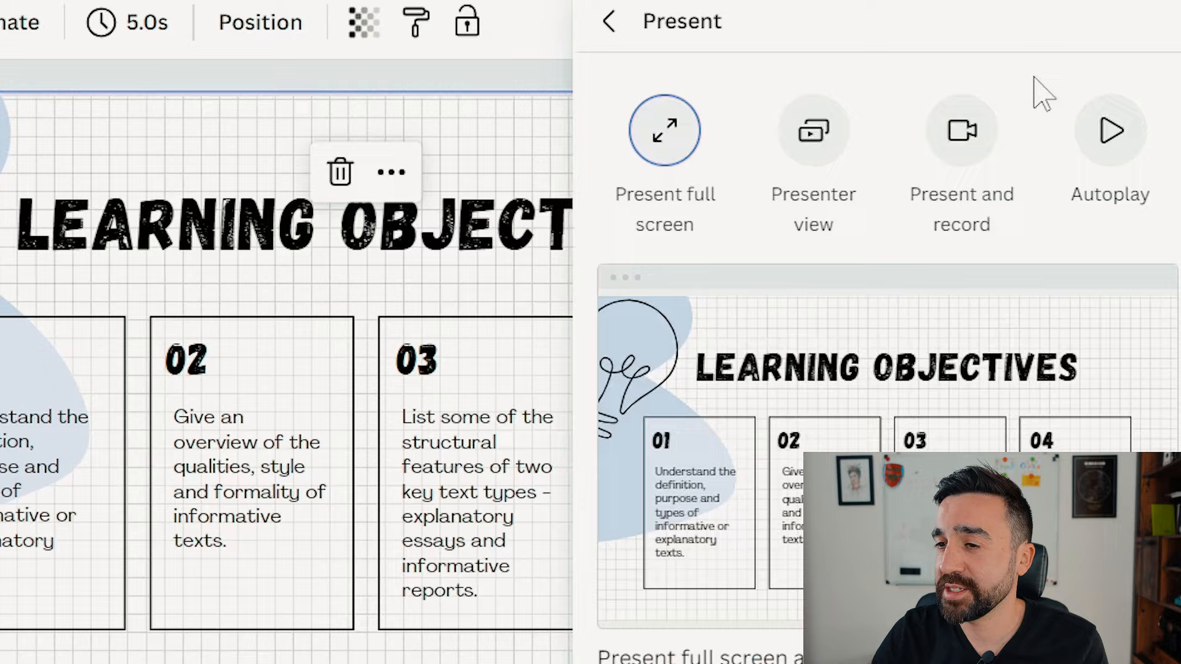
# Present the deck full screen and share remote control to connect a phone
pyautogui.click(1088, 621)
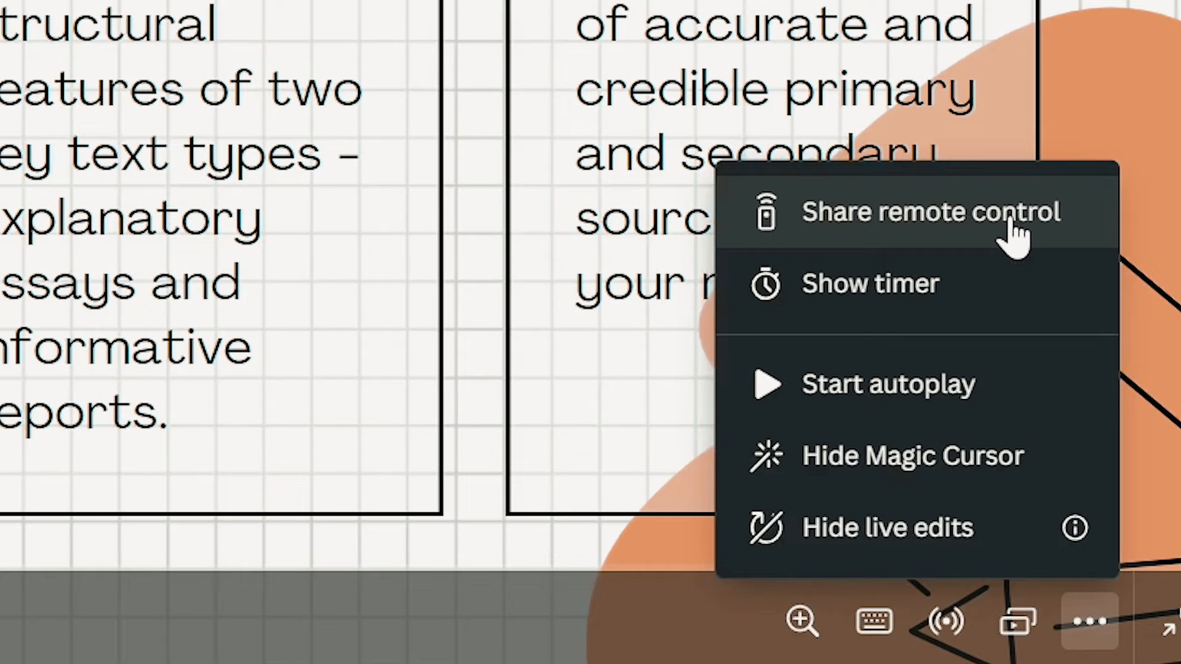
pyautogui.click(930, 211)
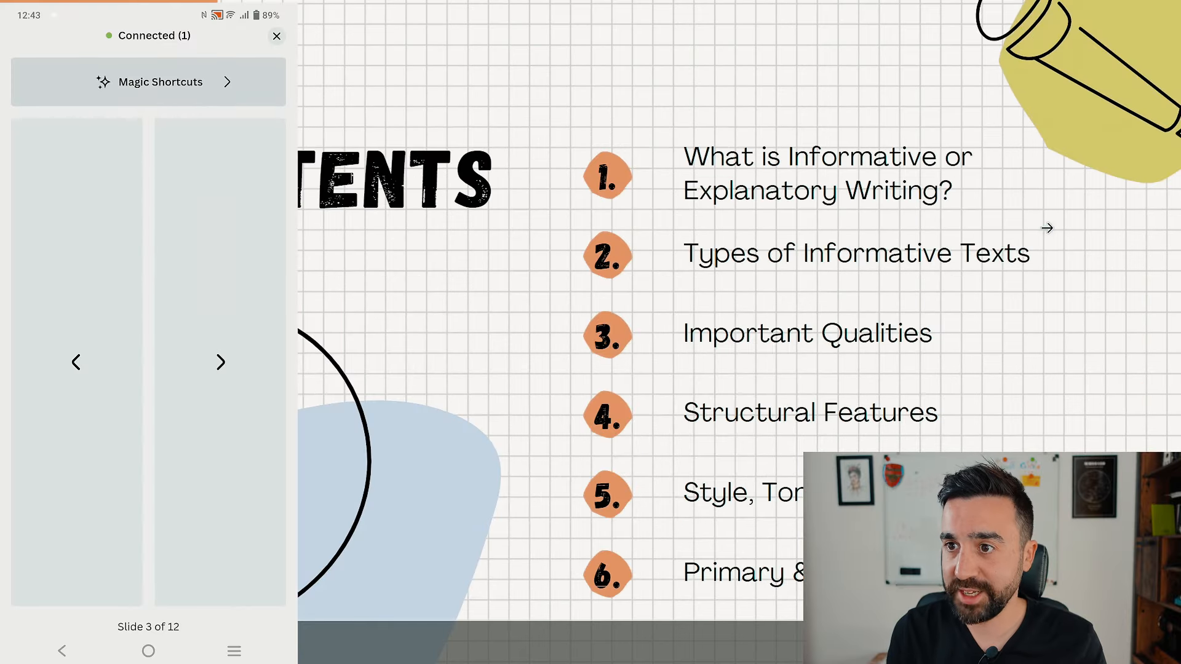
# From the phone remote, go forward, back, then forward to slide 4, and open Magic Shortcuts
pyautogui.click(221, 362)
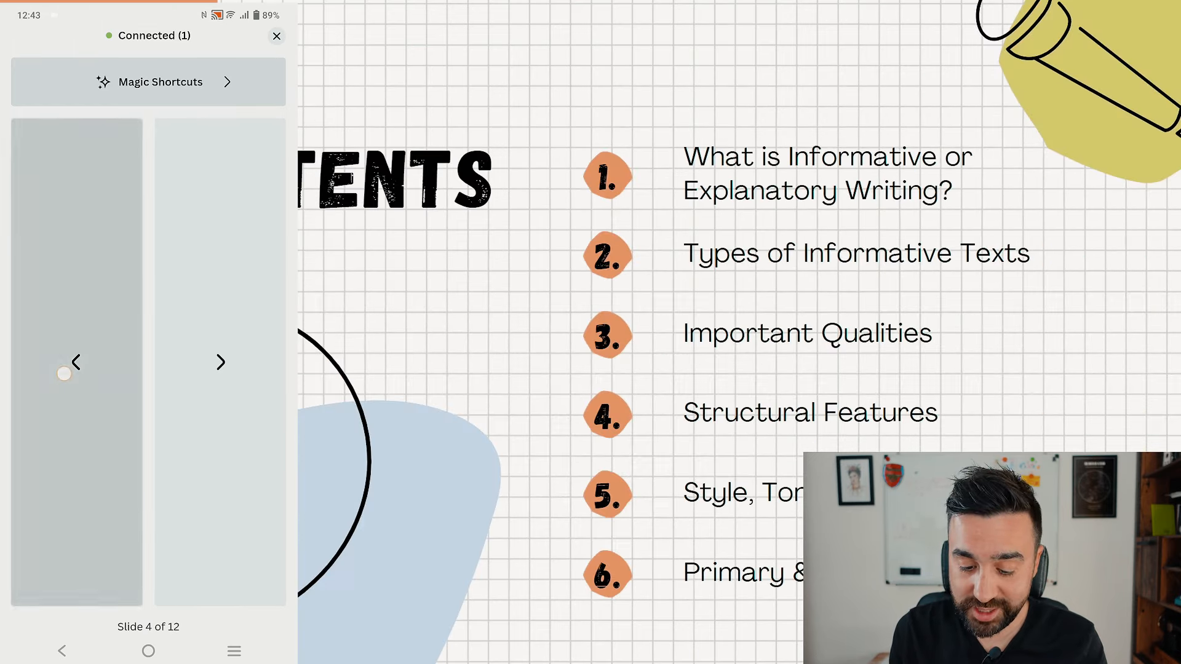
pyautogui.click(75, 363)
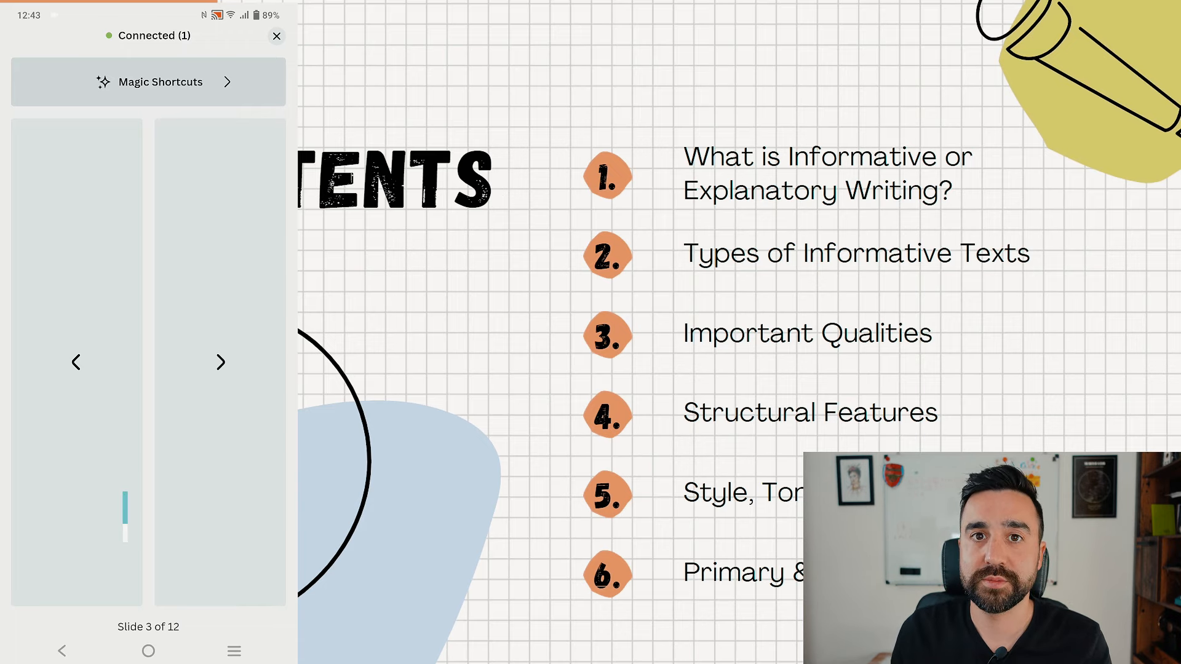
pyautogui.click(221, 363)
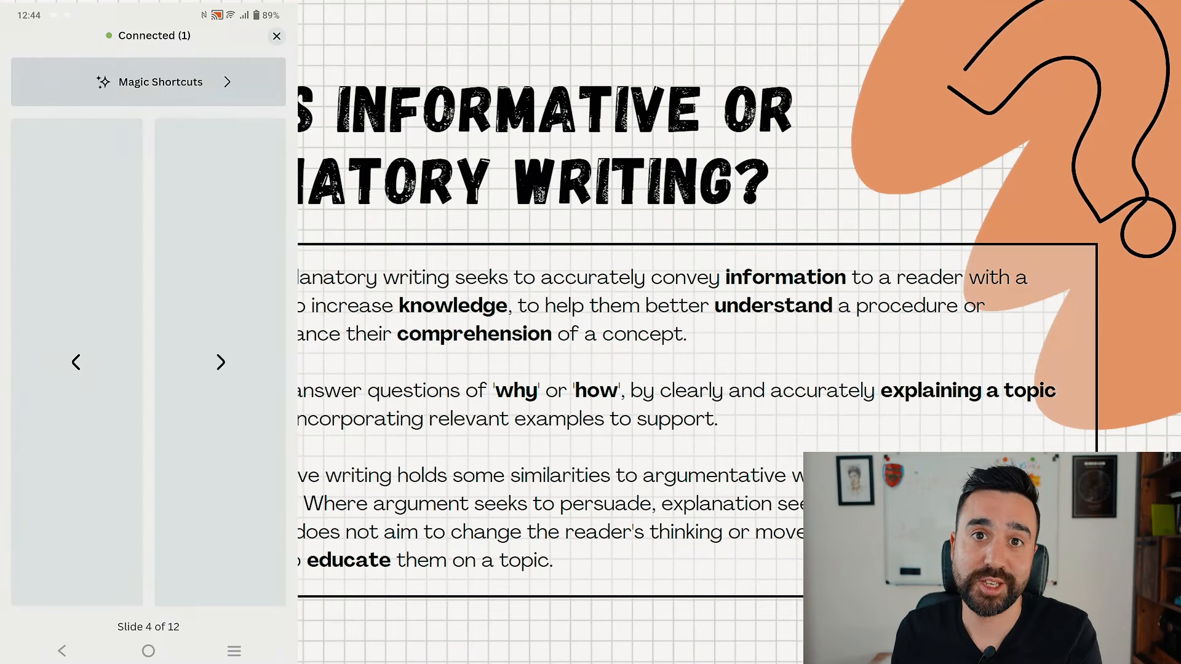
pyautogui.click(161, 81)
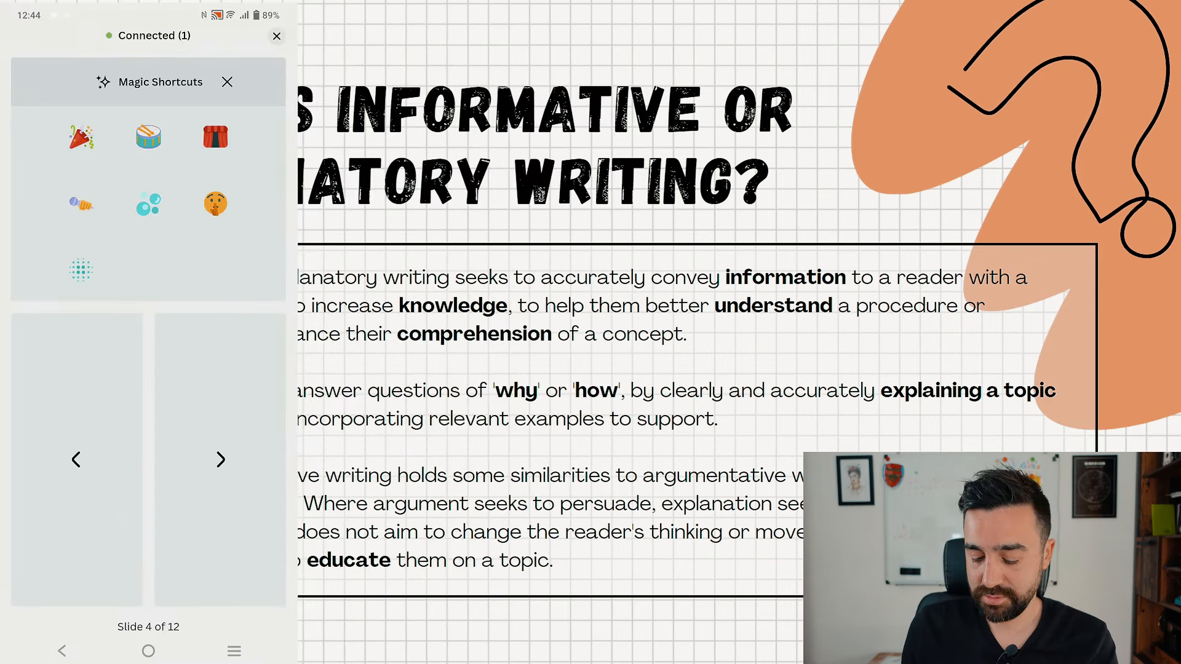
# Play drumroll and bubbles effects over slide 4, then exit presenting to the Final Advice slide
pyautogui.click(80, 136)
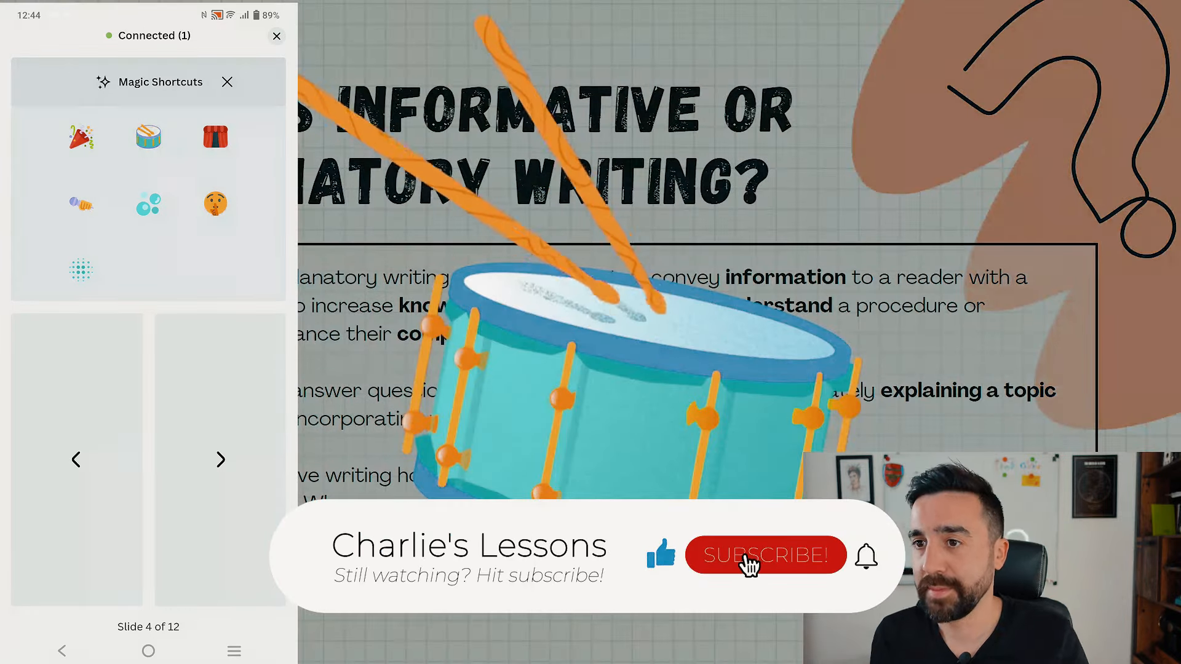
pyautogui.click(765, 555)
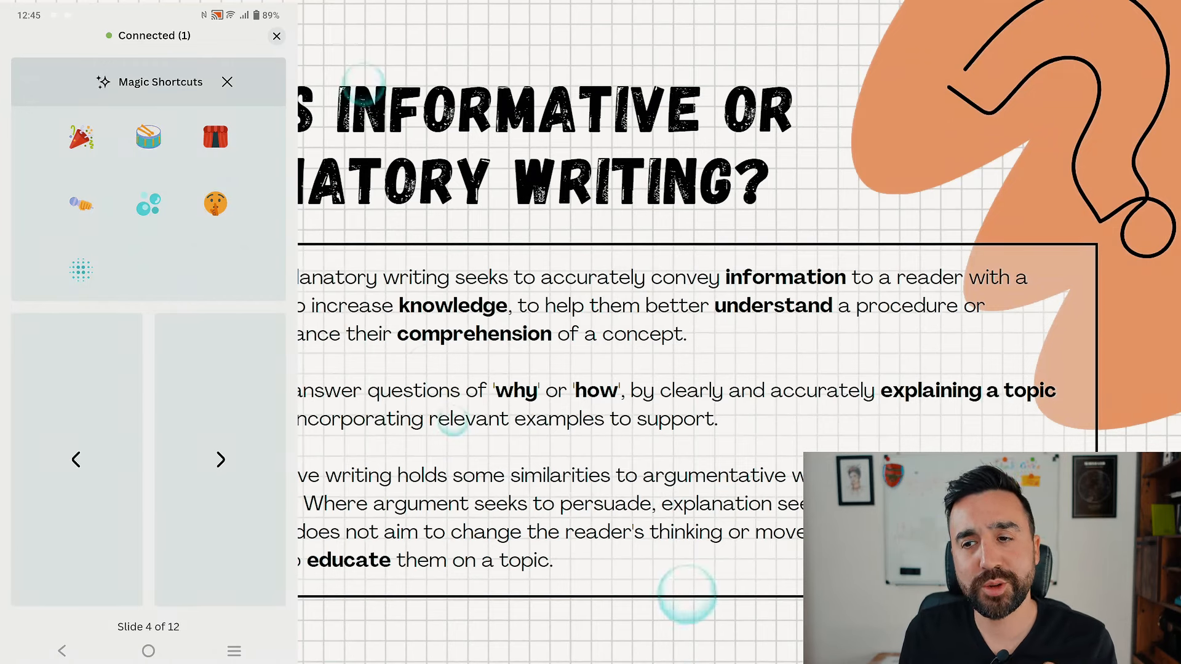
pyautogui.click(214, 204)
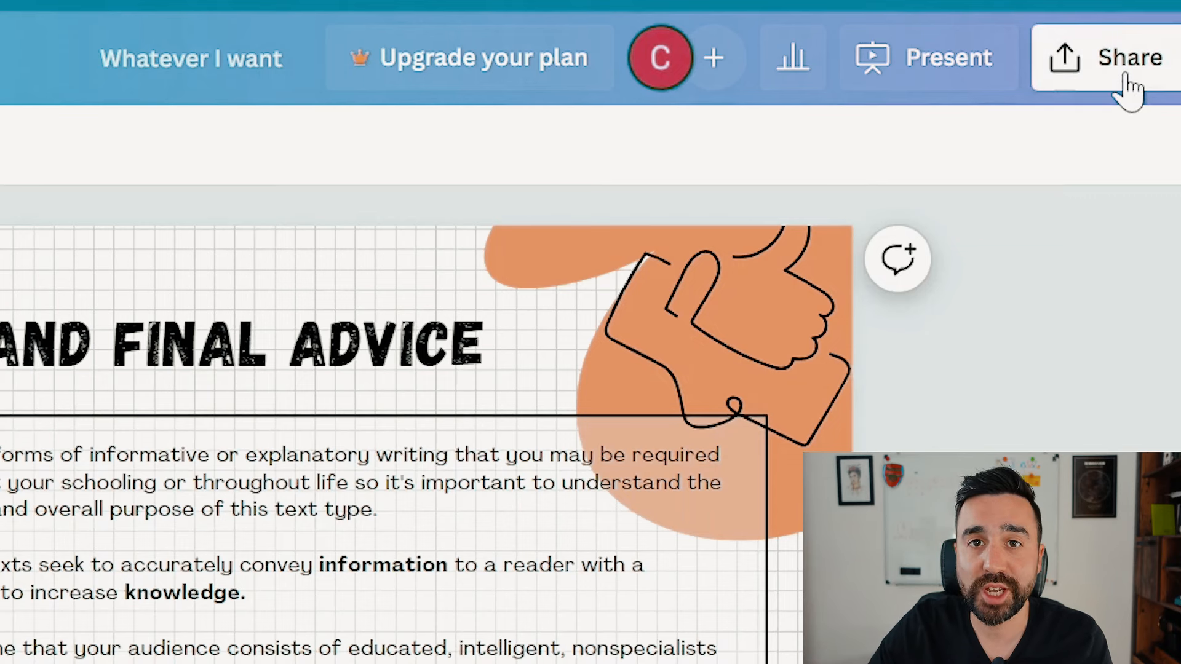
# Open the Share panel and scroll down to reach the Download option
pyautogui.click(1122, 57)
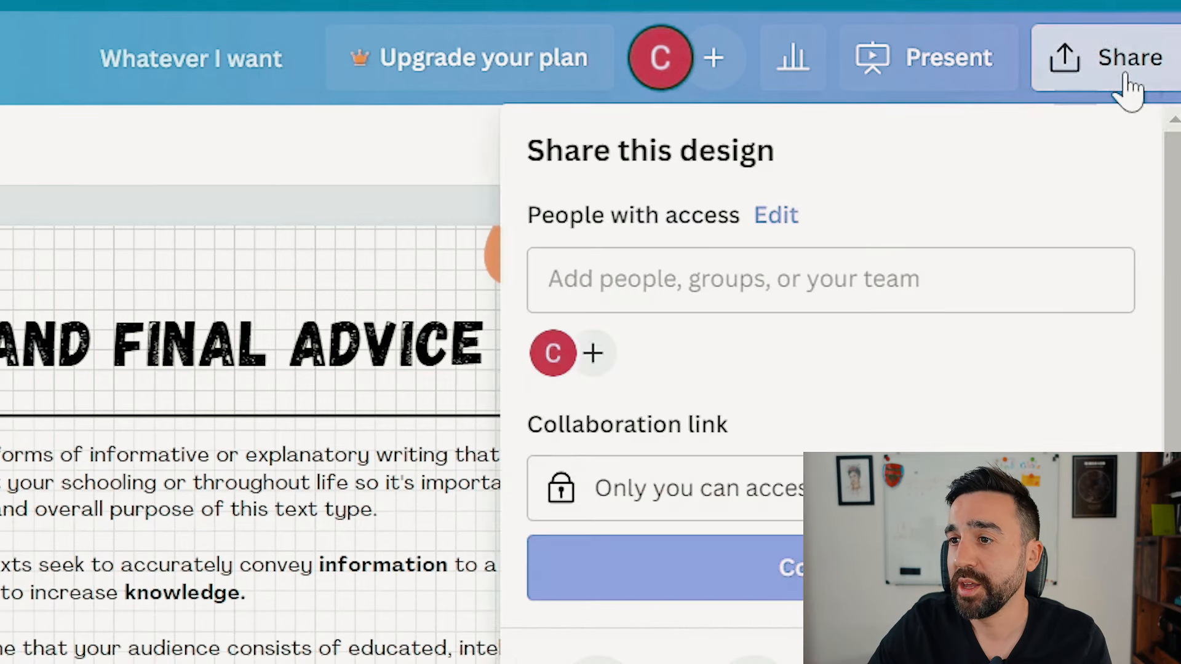
pyautogui.scroll(-3)
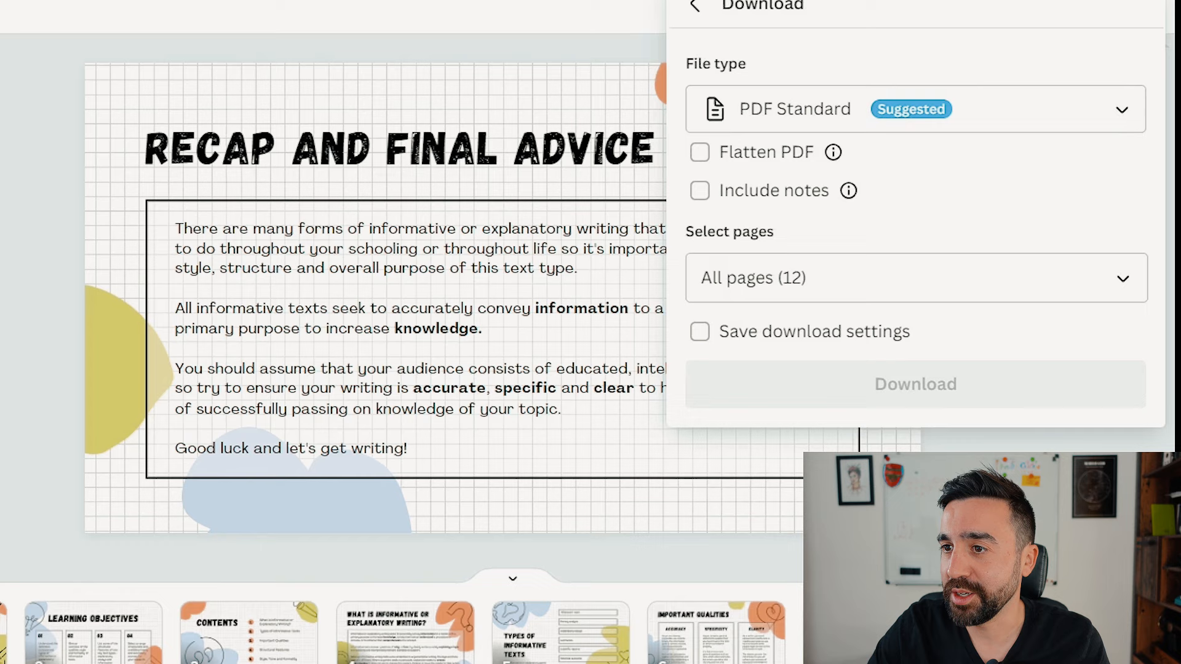
# List all publish and save destinations, including PowerPoint, Google Drive and Dropbox
pyautogui.click(916, 108)
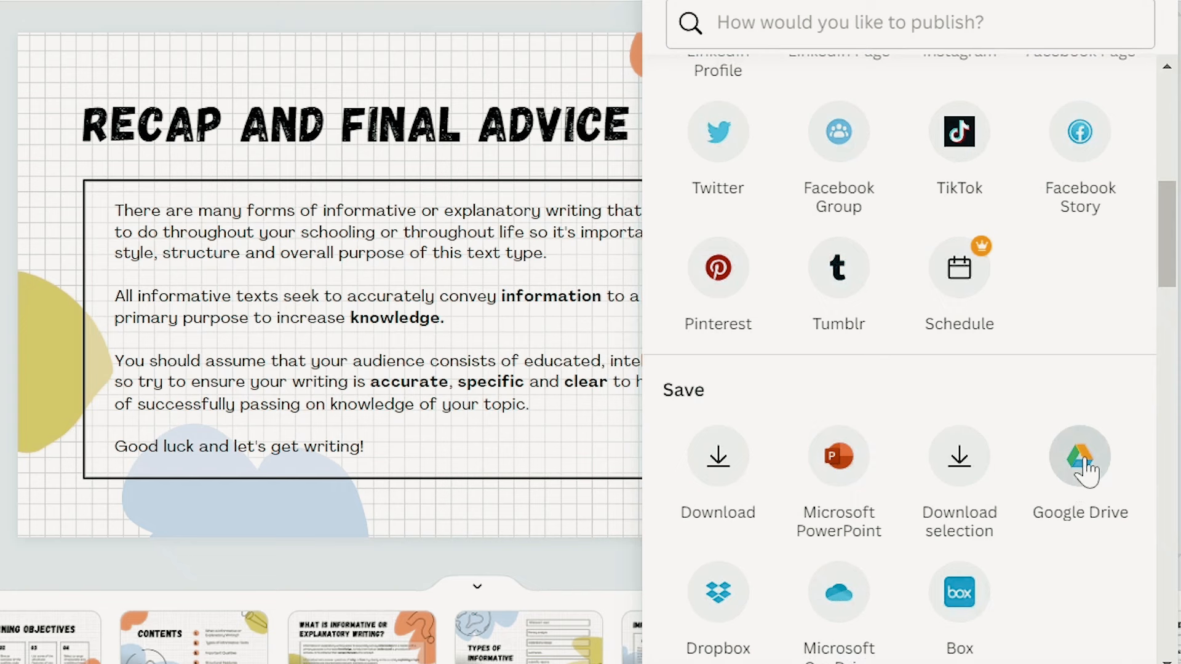
# Set up a Google Drive save with folder and file type, then open PDF Standard download with notes
pyautogui.click(1079, 456)
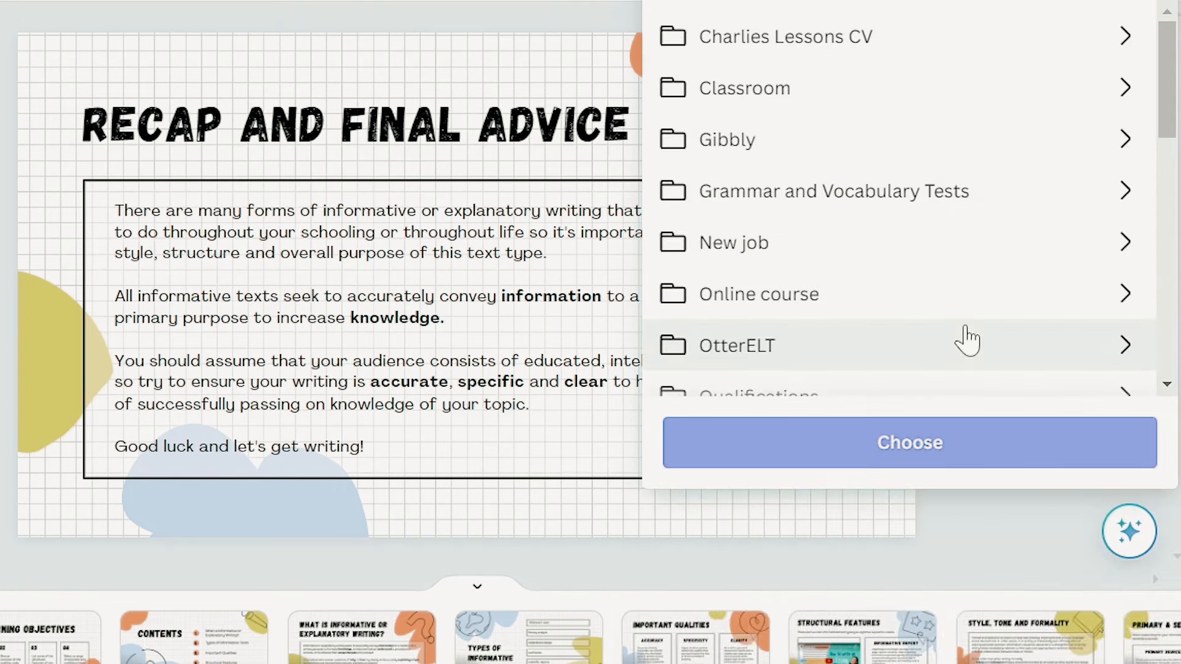
pyautogui.moveTo(943, 312)
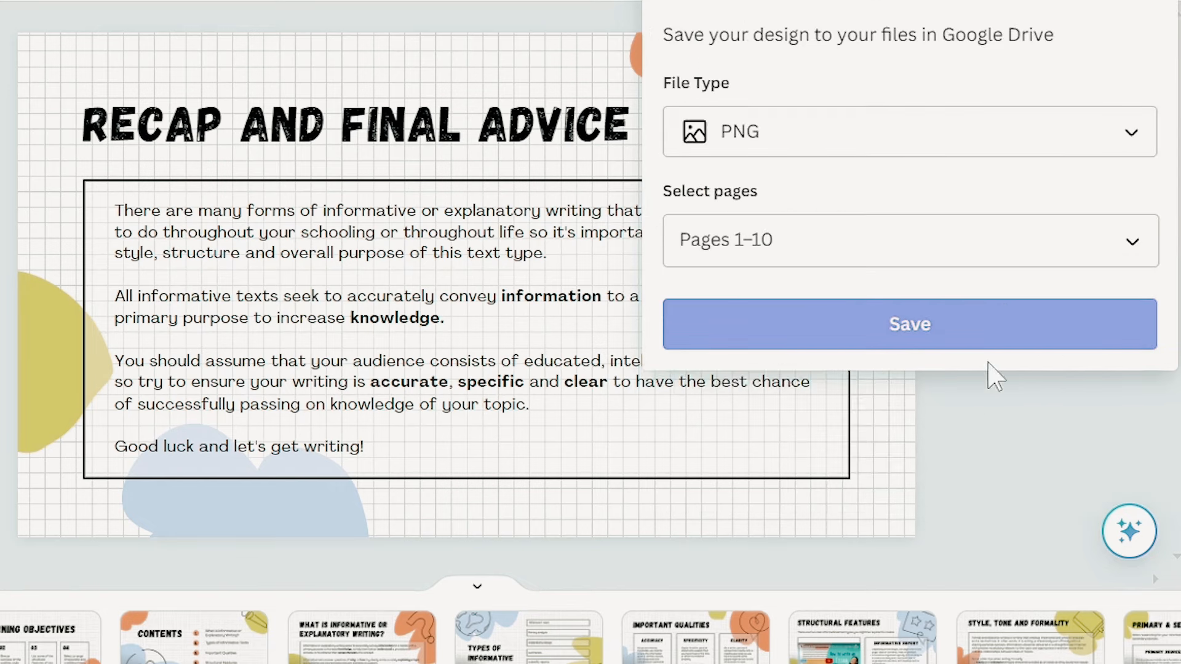
pyautogui.click(909, 132)
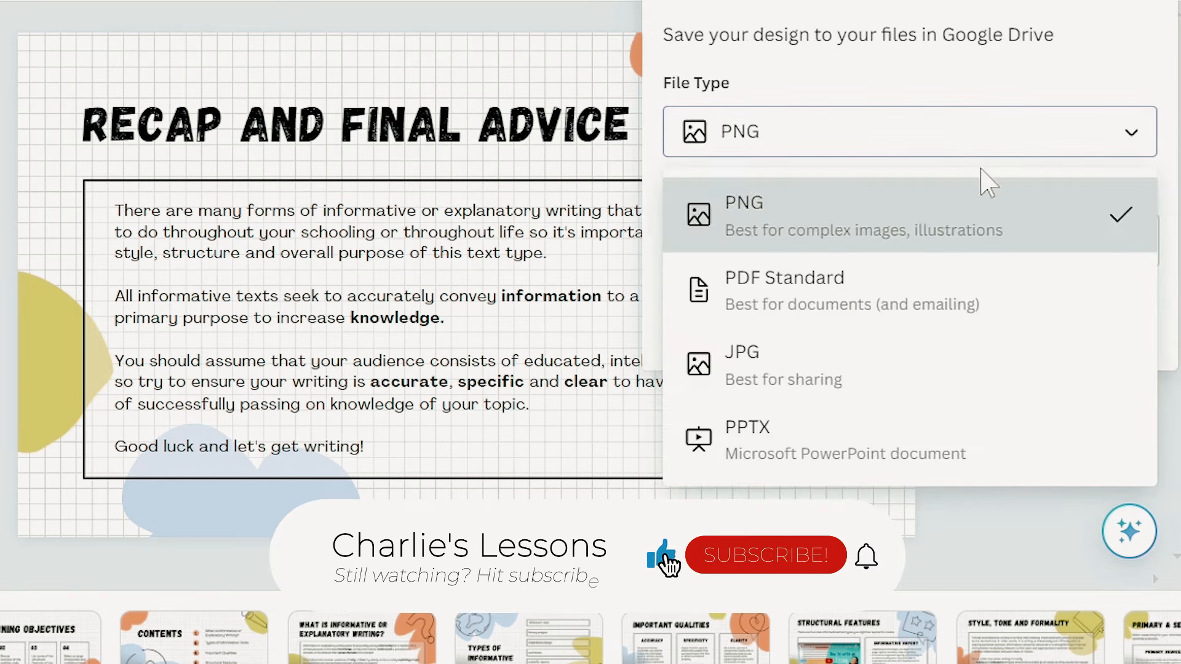
pyautogui.click(766, 556)
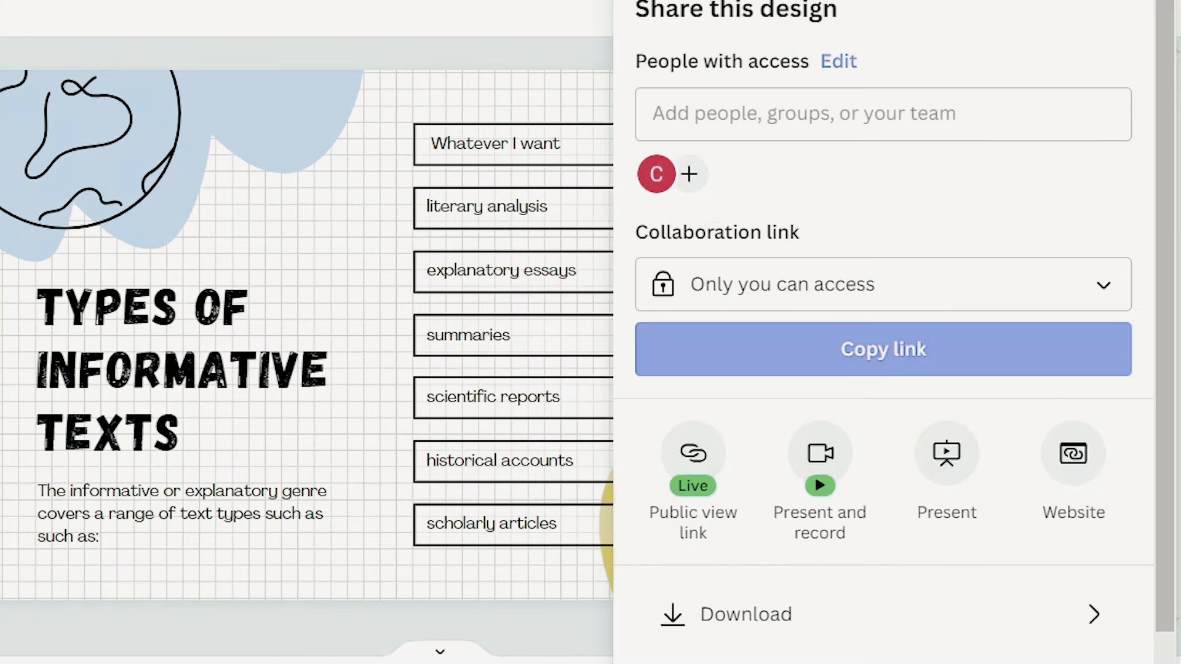
pyautogui.click(745, 615)
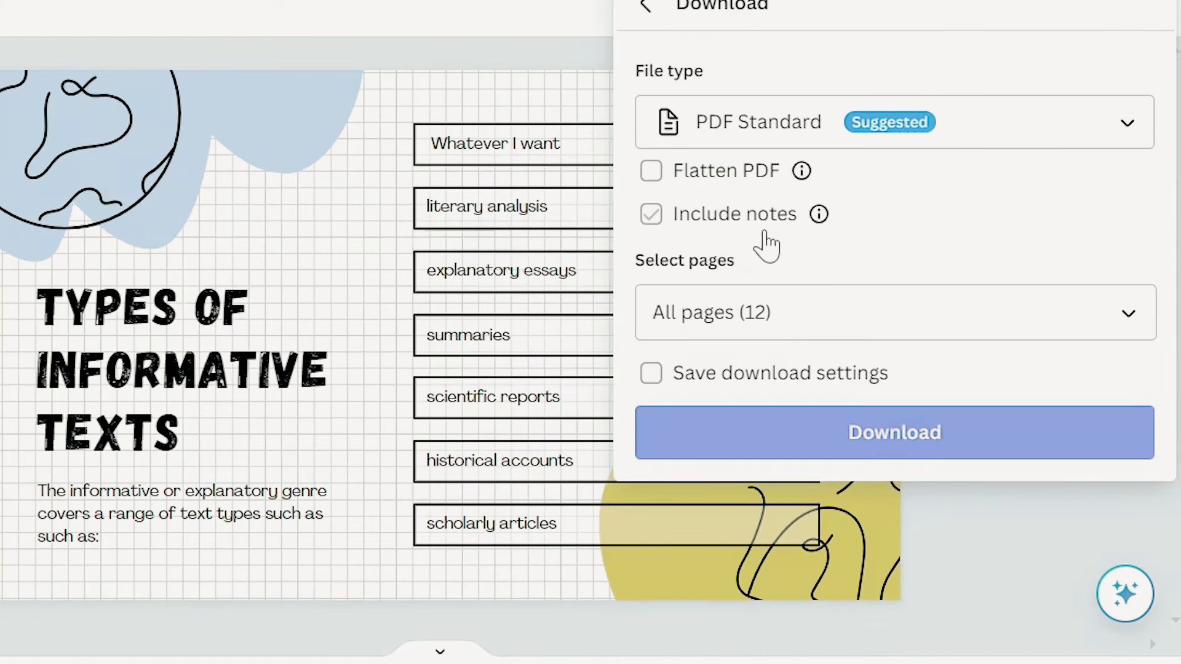